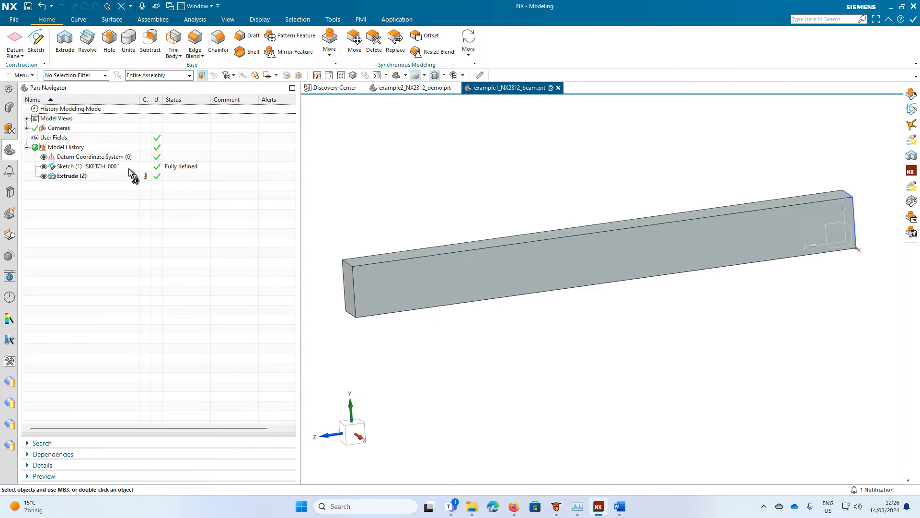
# Inspect the beam's cross-section sketch and confirm the 800 mm extrude unchanged.
pyautogui.doubleClick(88, 166)
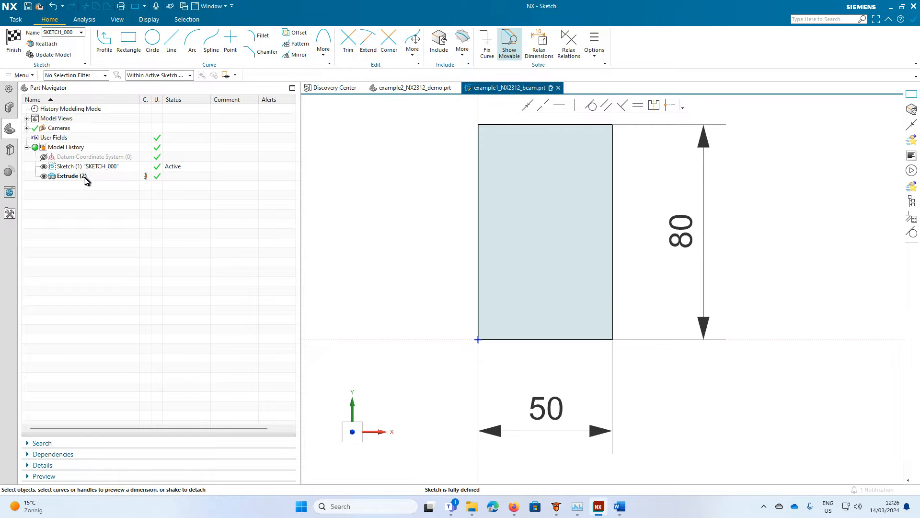
pyautogui.doubleClick(70, 176)
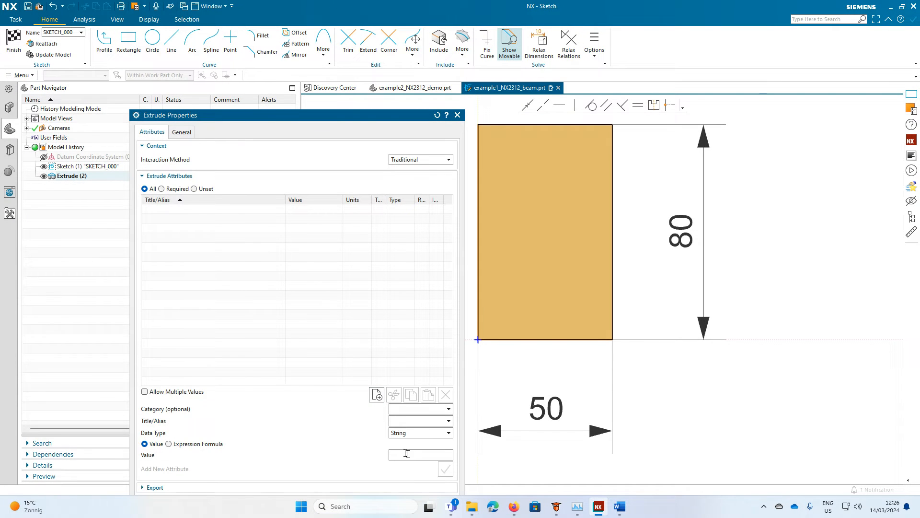
pyautogui.click(457, 114)
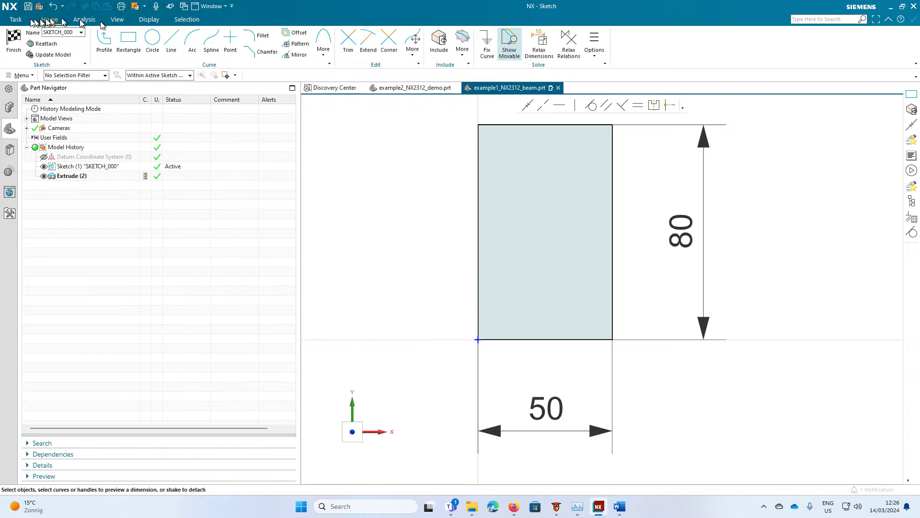
pyautogui.click(12, 44)
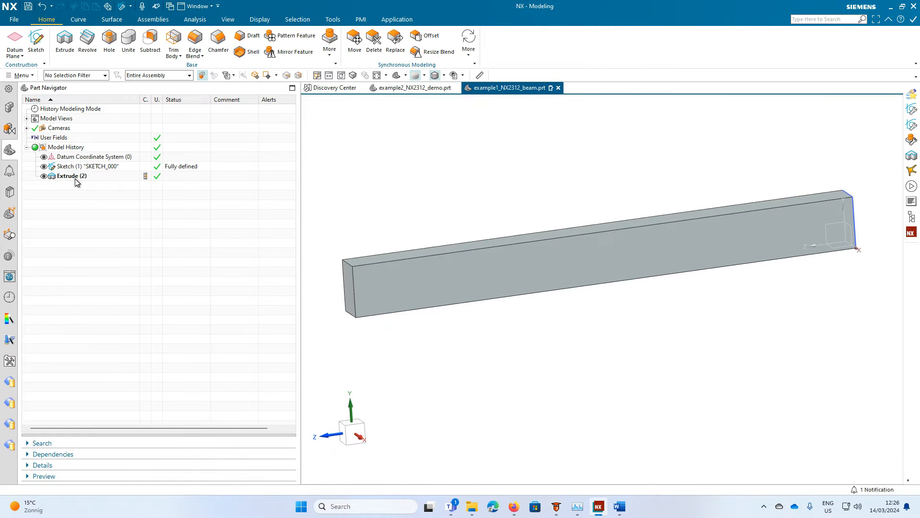
pyautogui.rightClick(70, 175)
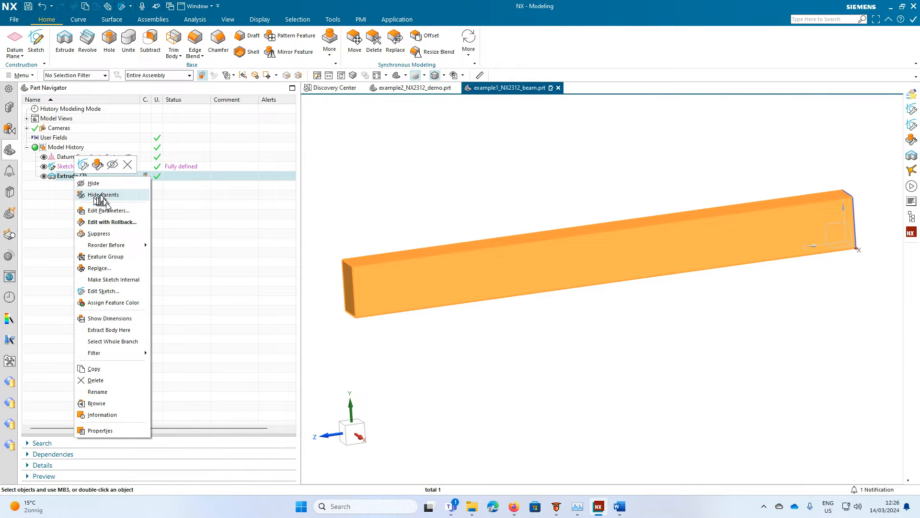
pyautogui.click(108, 210)
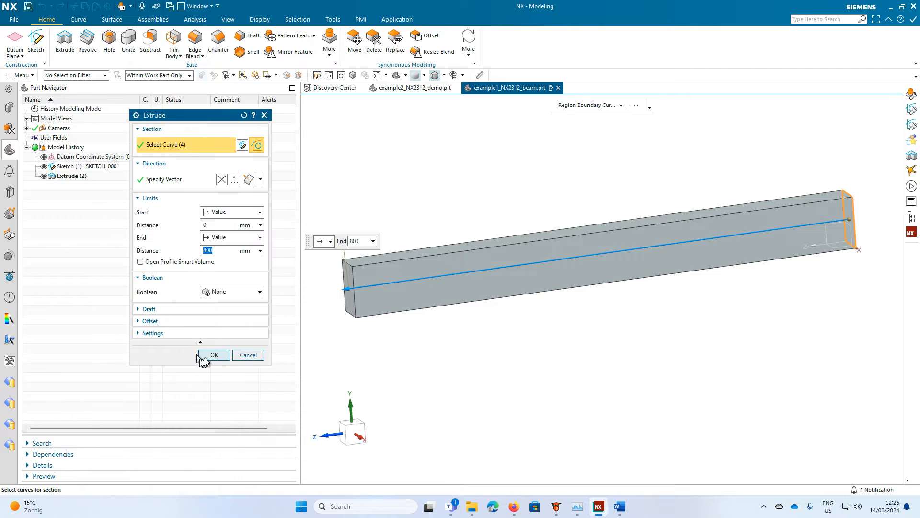
pyautogui.click(214, 354)
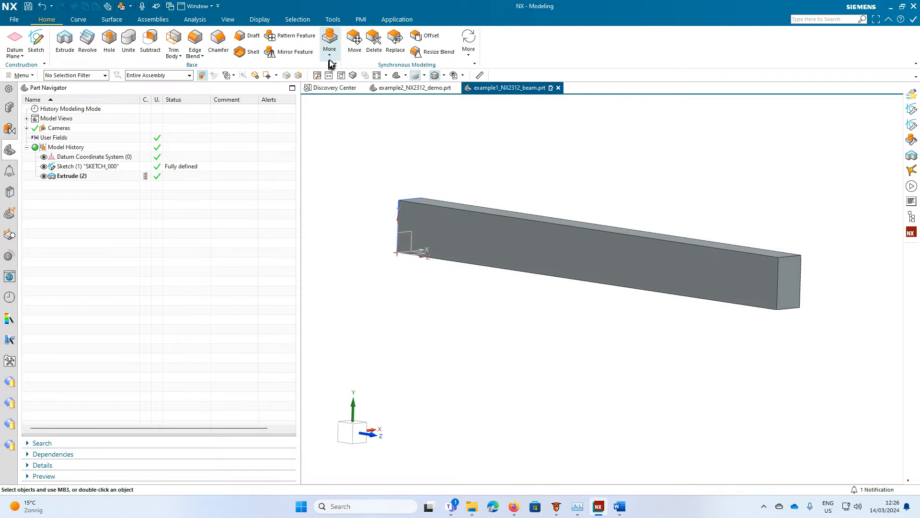
# Create topology optimization Study 01 with linear statics, maximize stiffness and coarser resolution.
pyautogui.click(329, 42)
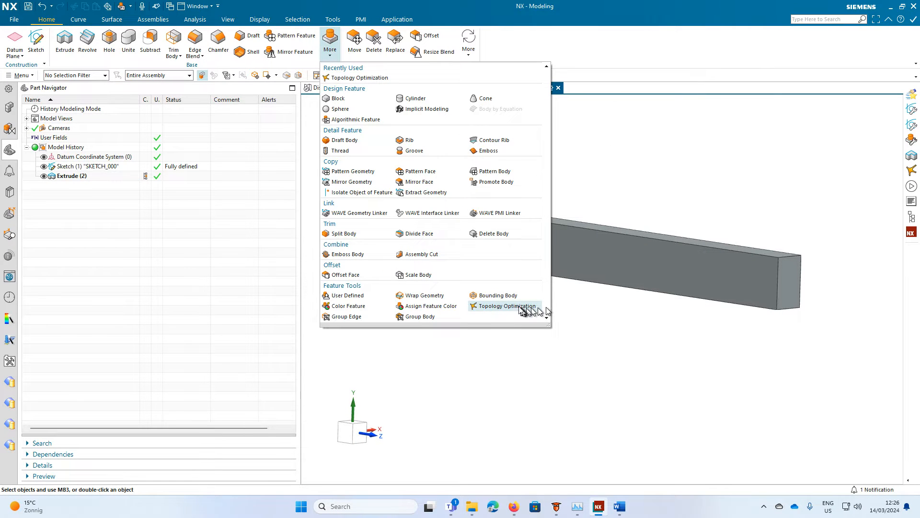
pyautogui.click(502, 306)
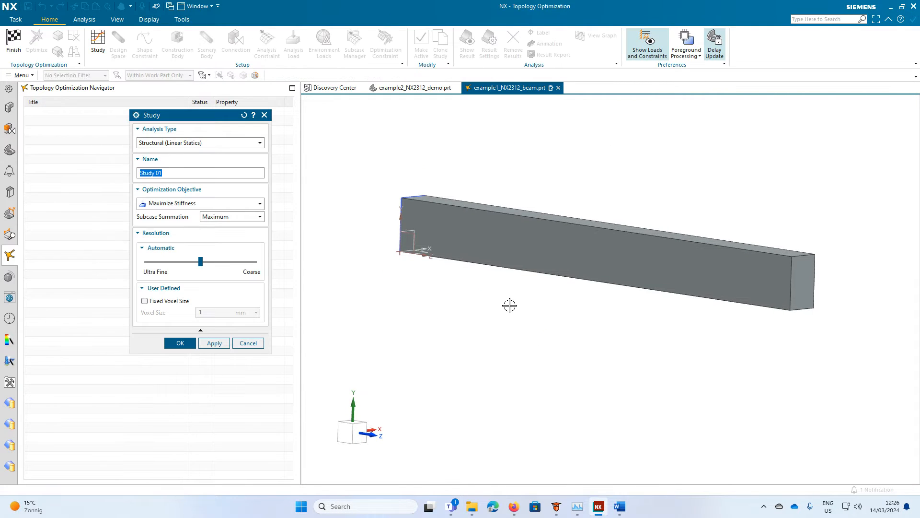
pyautogui.moveTo(154, 128)
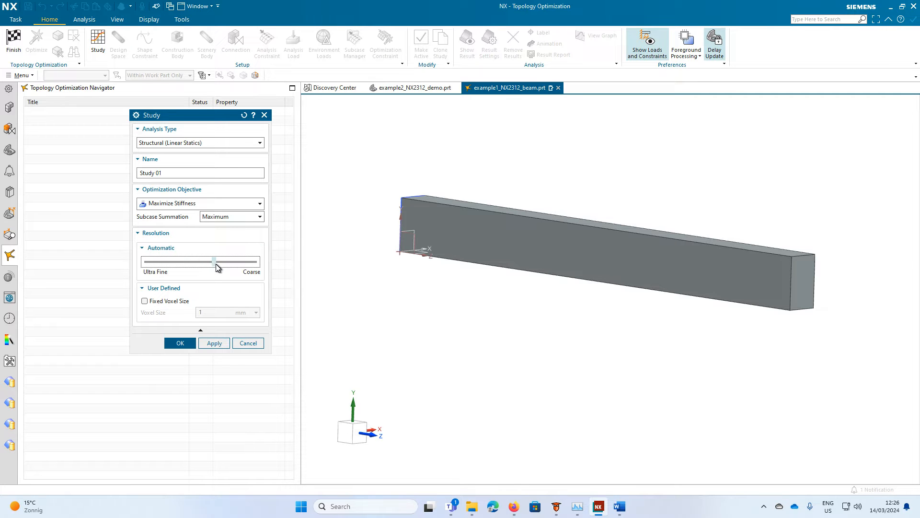
pyautogui.moveTo(219, 268)
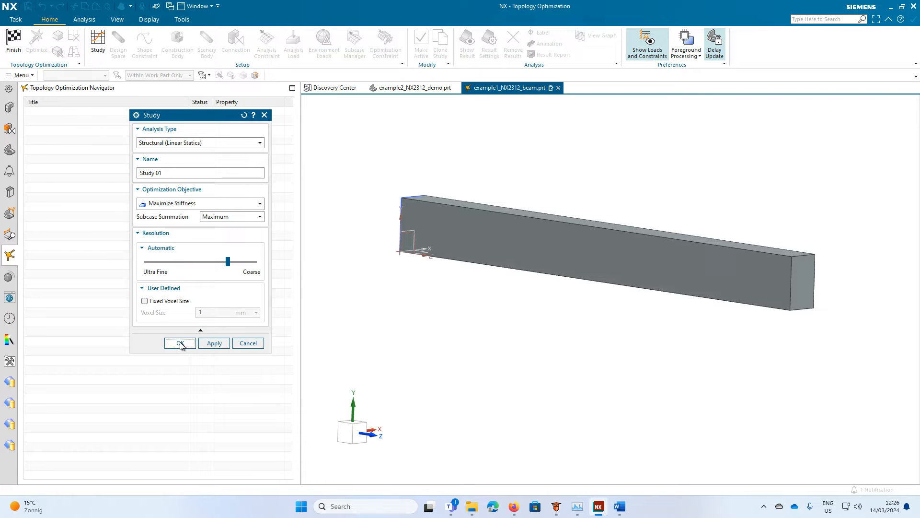
pyautogui.click(180, 343)
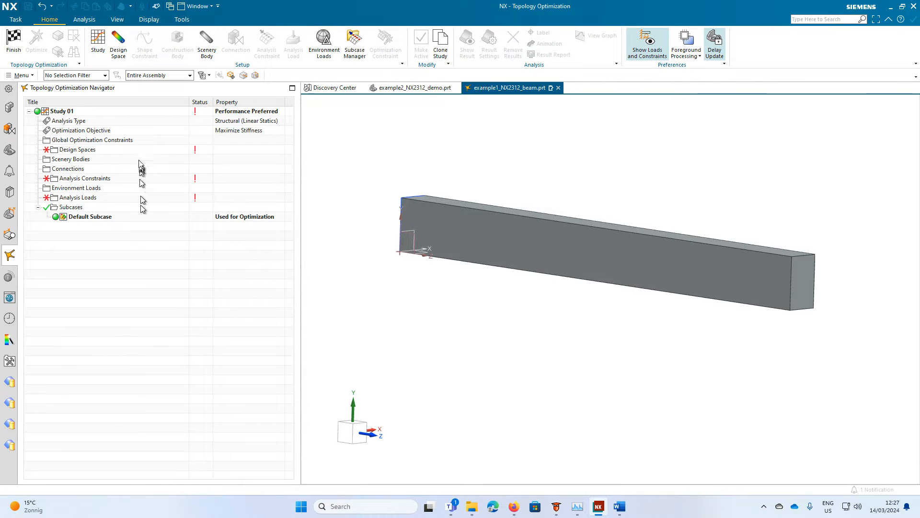
pyautogui.moveTo(118, 45)
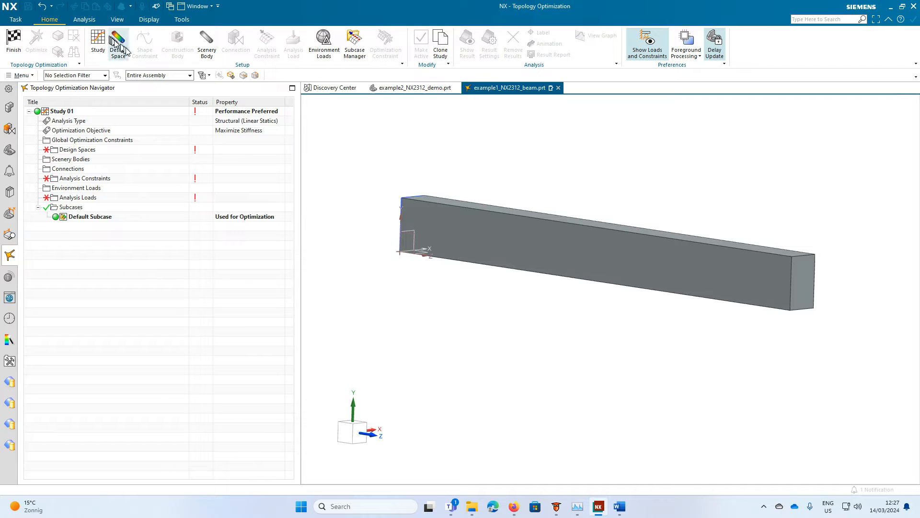
pyautogui.moveTo(323, 41)
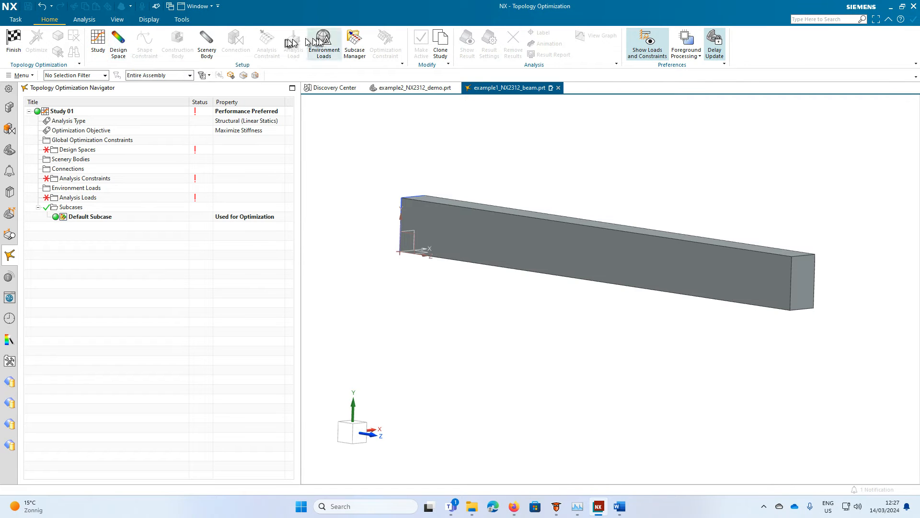
pyautogui.moveTo(105, 108)
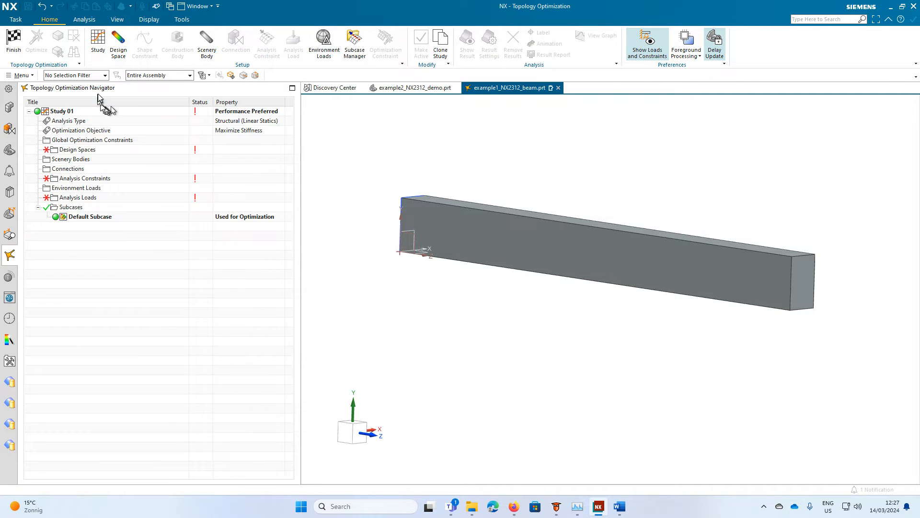
pyautogui.moveTo(55, 152)
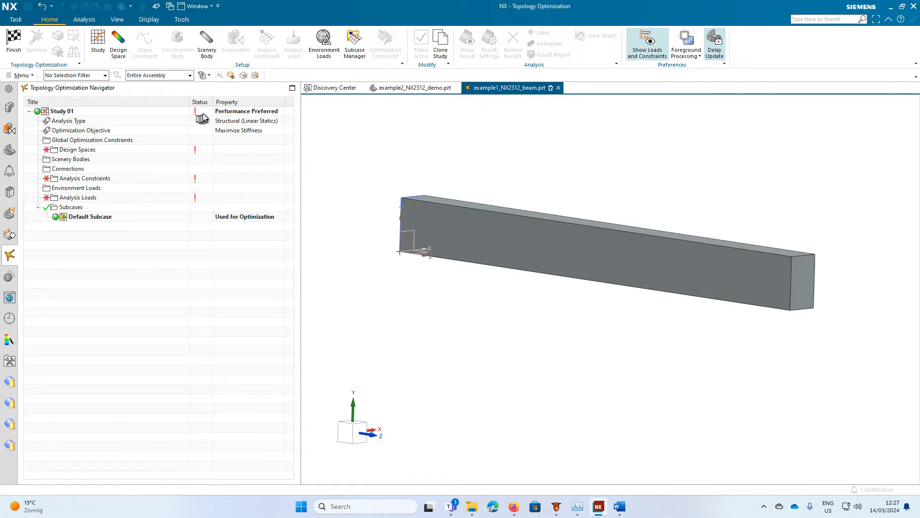
pyautogui.moveTo(197, 111)
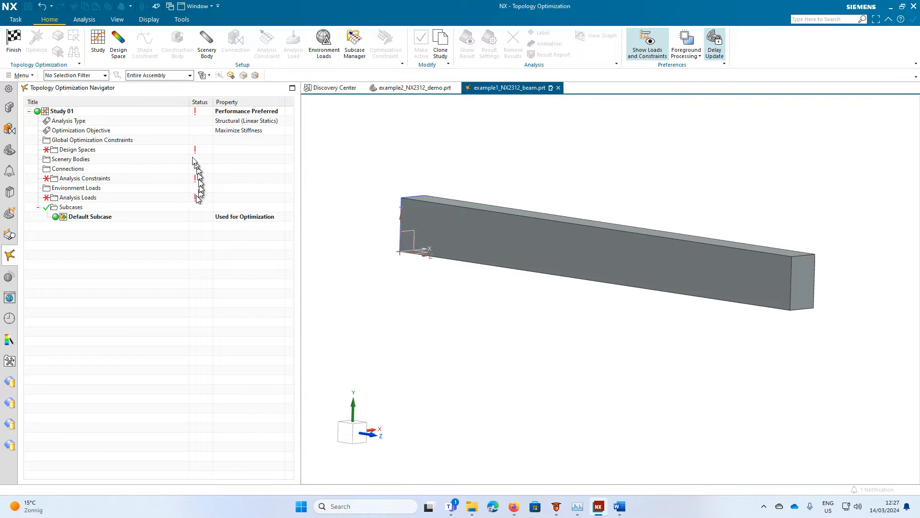
pyautogui.moveTo(188, 229)
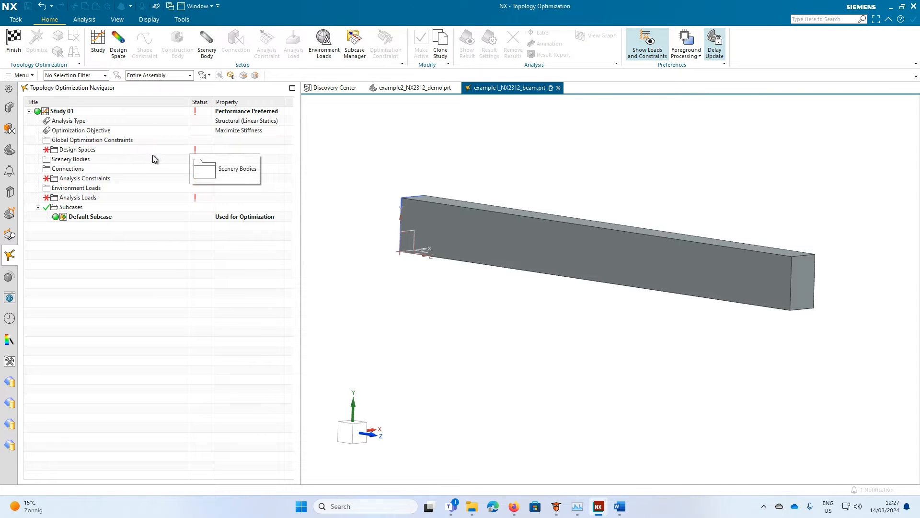
pyautogui.moveTo(69, 168)
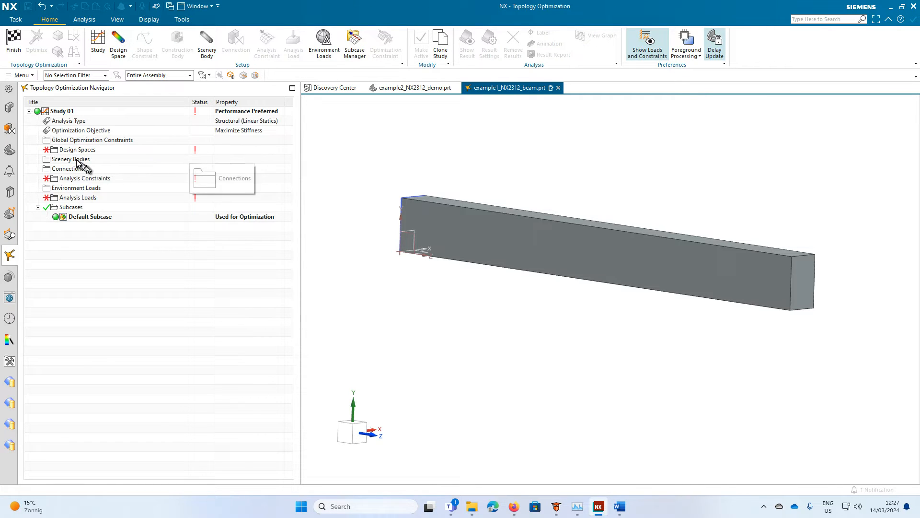
pyautogui.moveTo(132, 163)
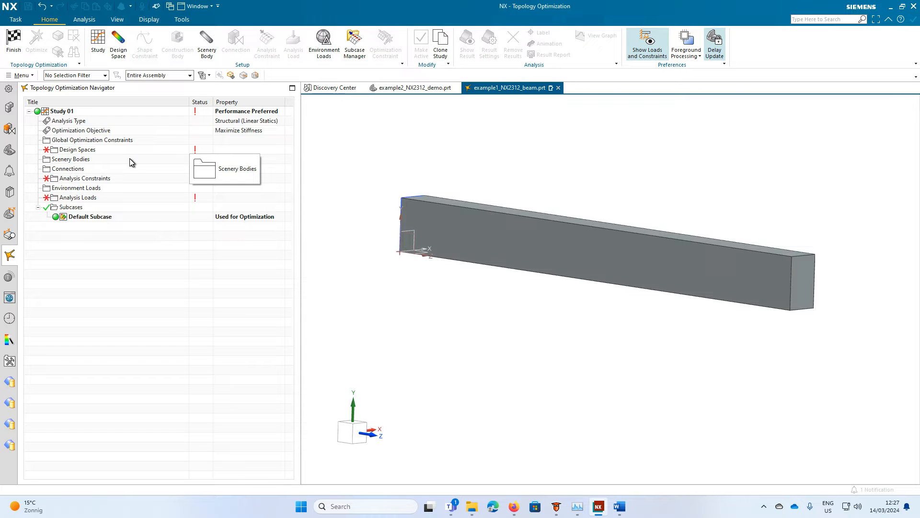
pyautogui.moveTo(193, 238)
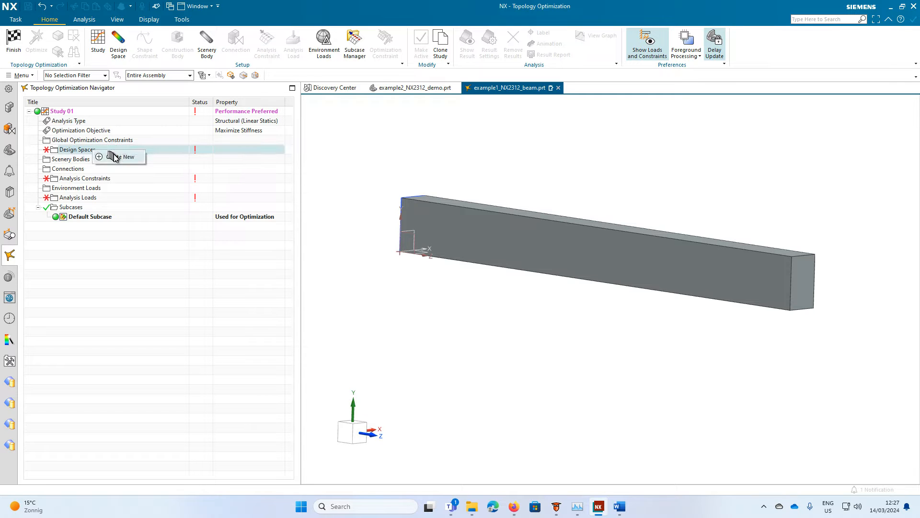
# Make the beam body Design Space 01 and assign it Aluminum_2014 from the library.
pyautogui.click(128, 156)
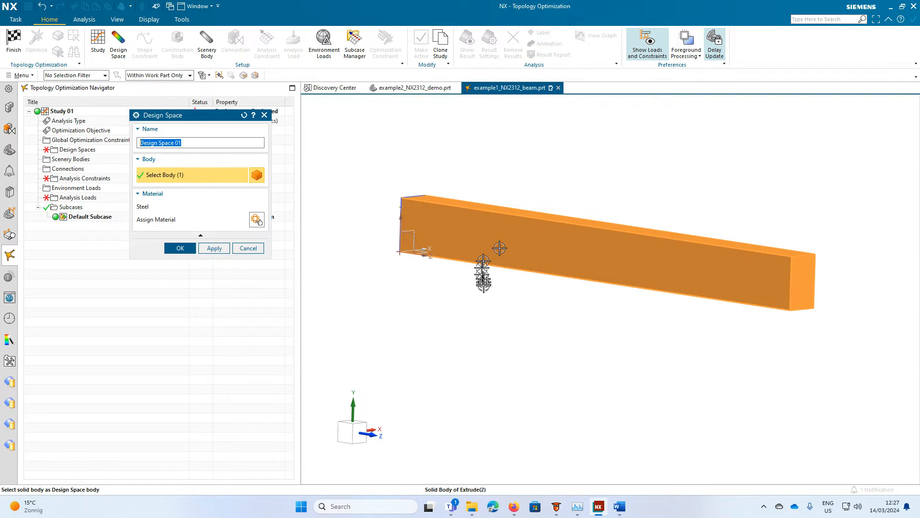
pyautogui.click(180, 248)
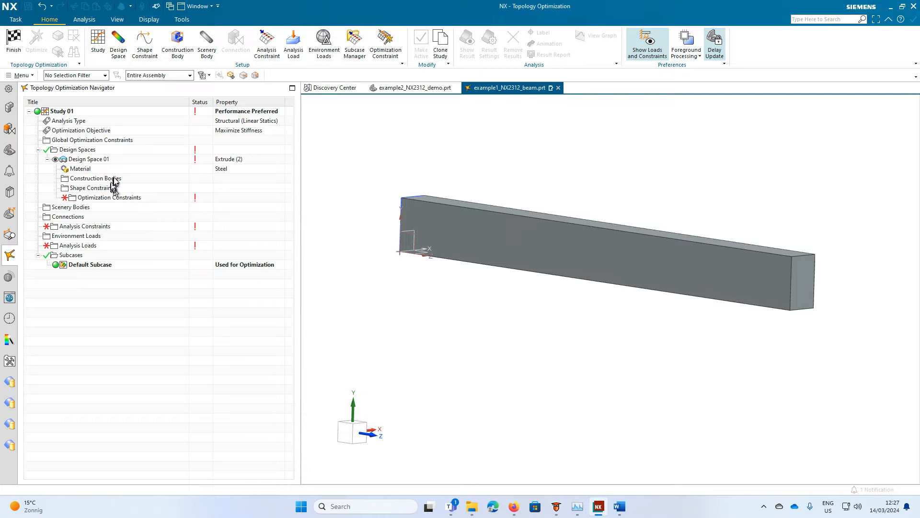
pyautogui.doubleClick(88, 159)
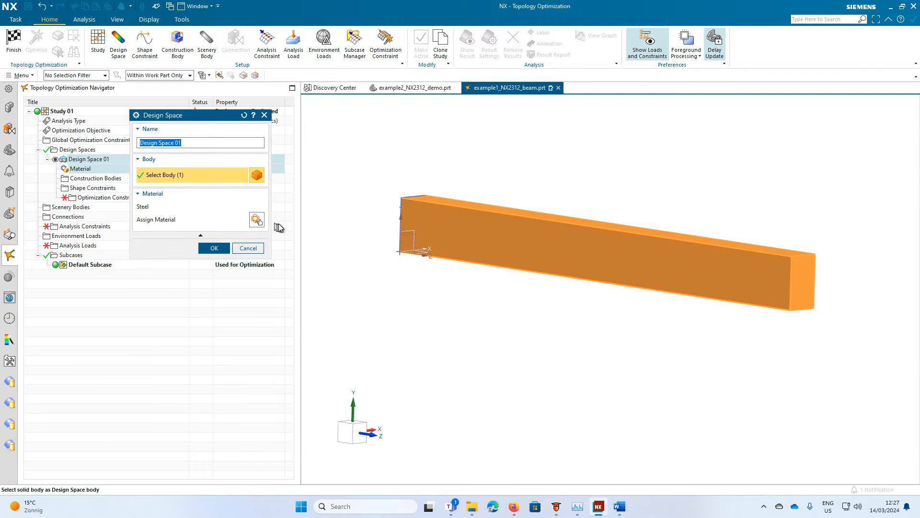
pyautogui.click(257, 220)
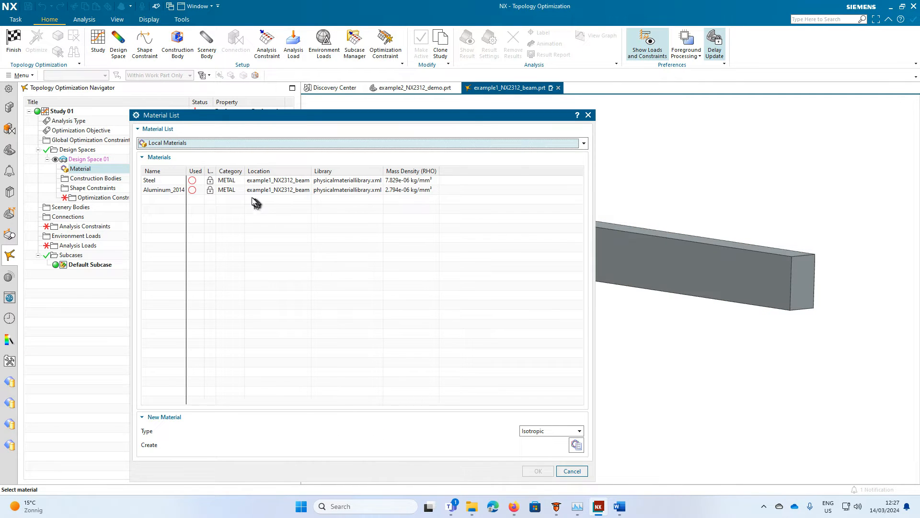
pyautogui.click(581, 143)
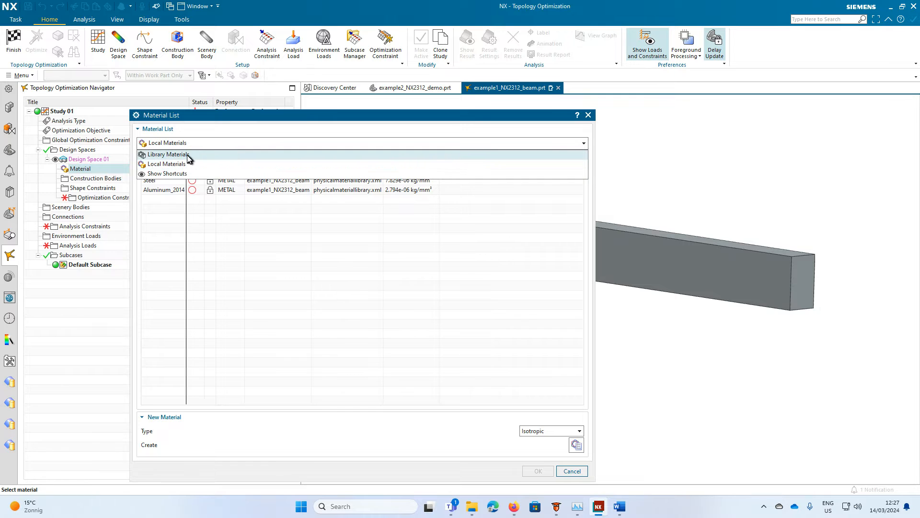
pyautogui.click(169, 153)
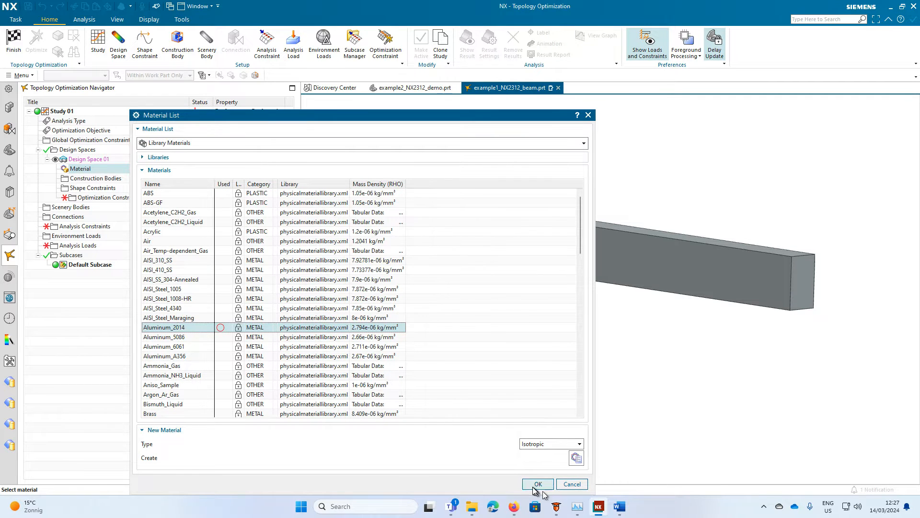
pyautogui.click(537, 484)
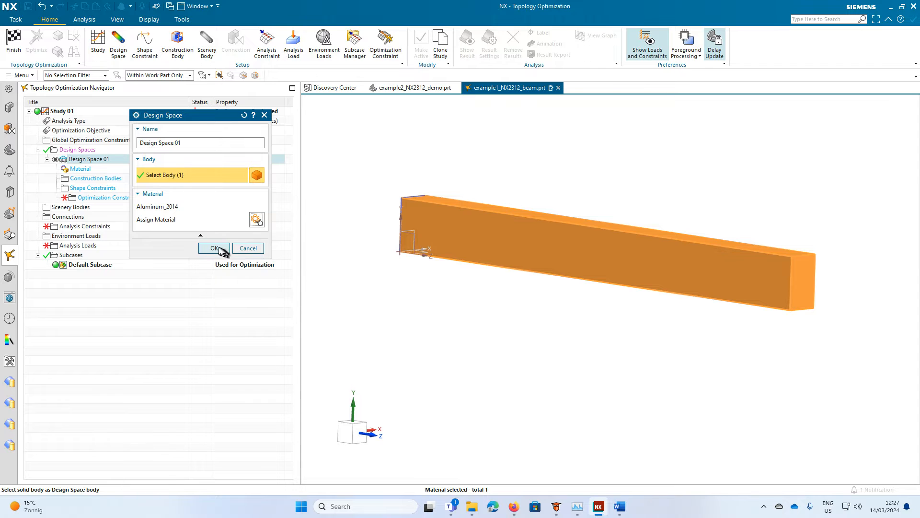
pyautogui.click(213, 247)
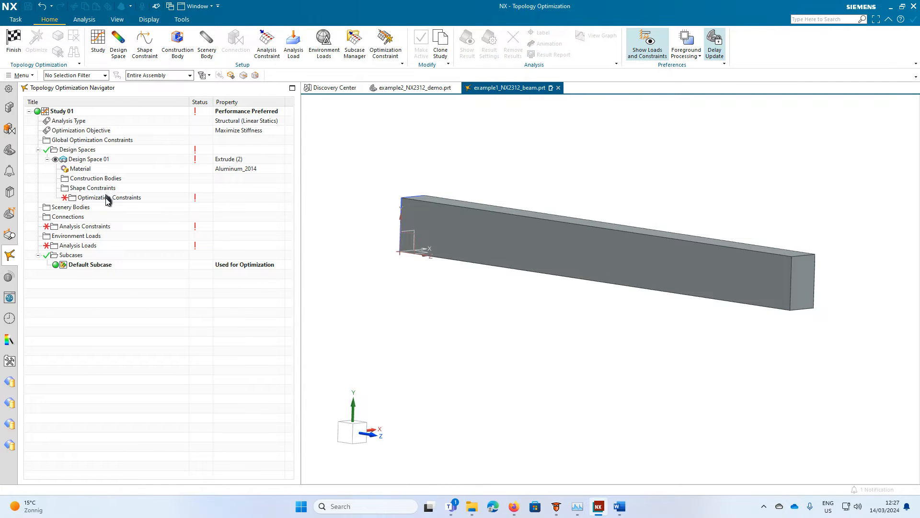
# Add a 3 kg maximum mass limit on Design Space 01.
pyautogui.click(109, 197)
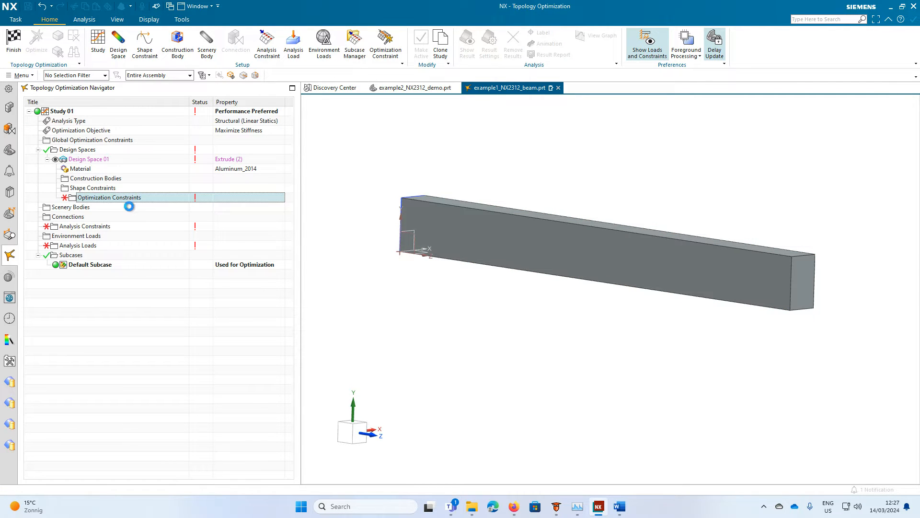
pyautogui.doubleClick(108, 197)
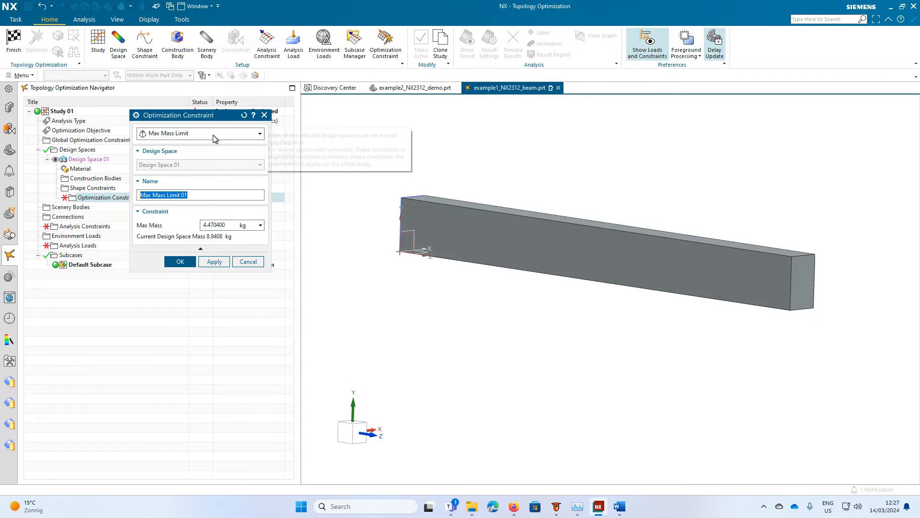
pyautogui.click(258, 133)
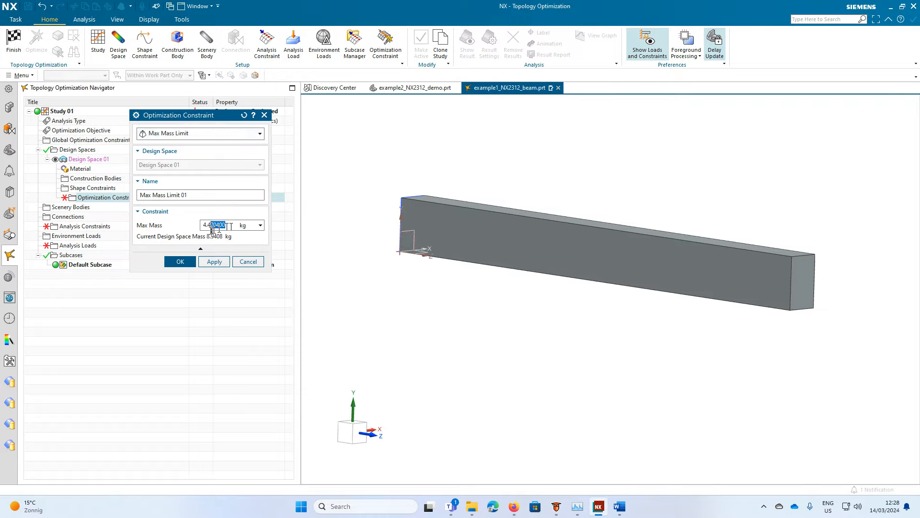
pyautogui.write('3')
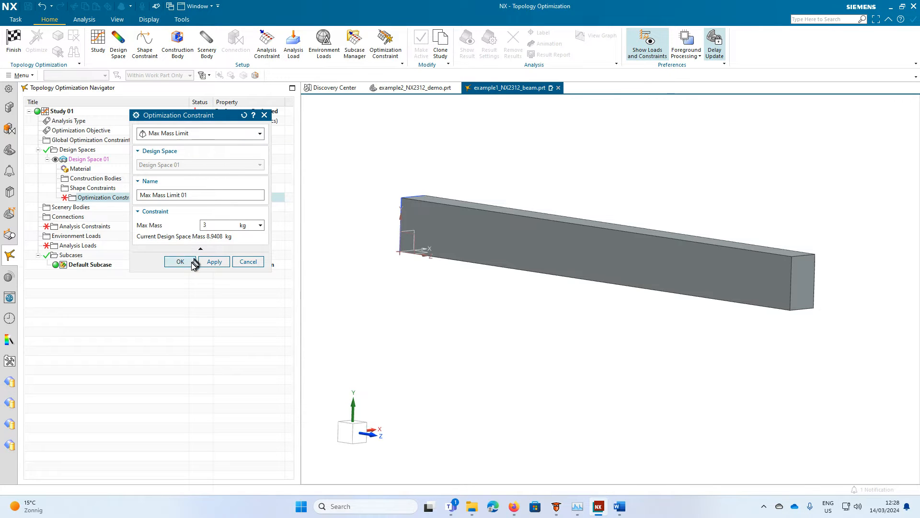
pyautogui.click(180, 261)
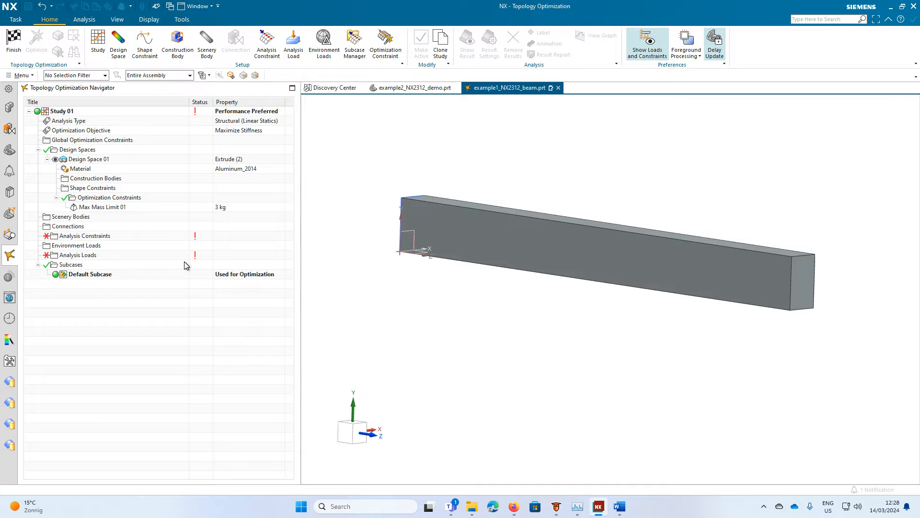
pyautogui.moveTo(77, 236)
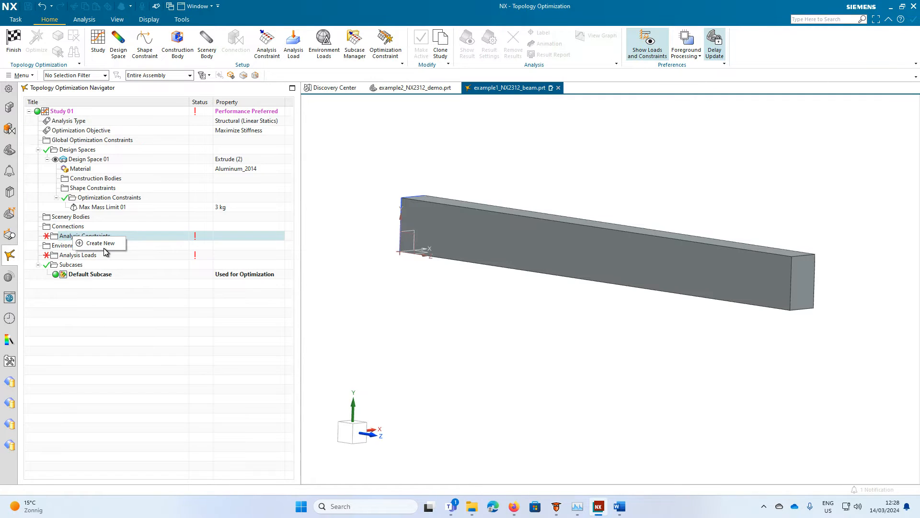
# Fix the beam's near end face as analysis constraint Fixed 01.
pyautogui.click(100, 243)
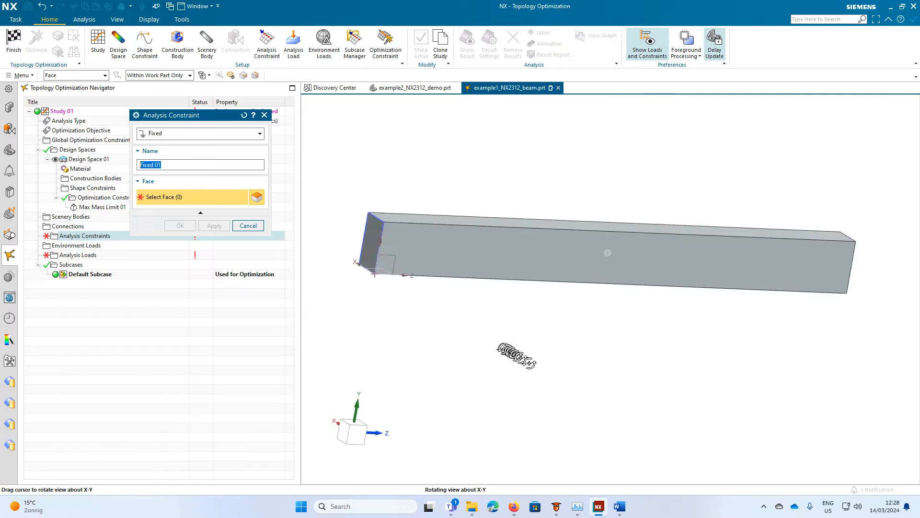
pyautogui.click(446, 282)
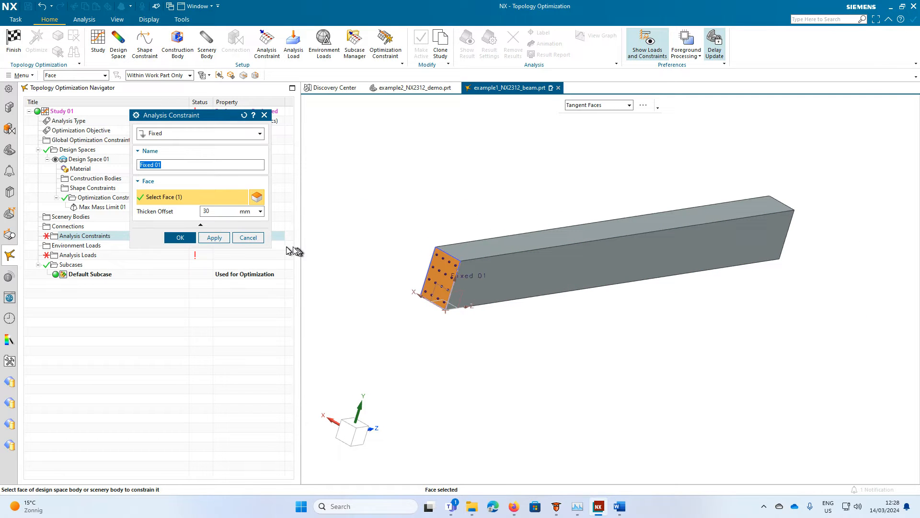
pyautogui.moveTo(205, 221)
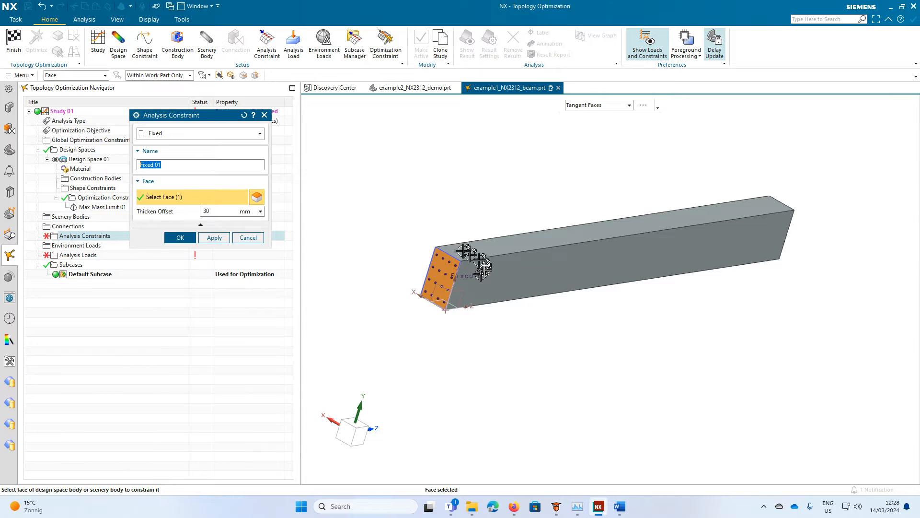
pyautogui.click(180, 238)
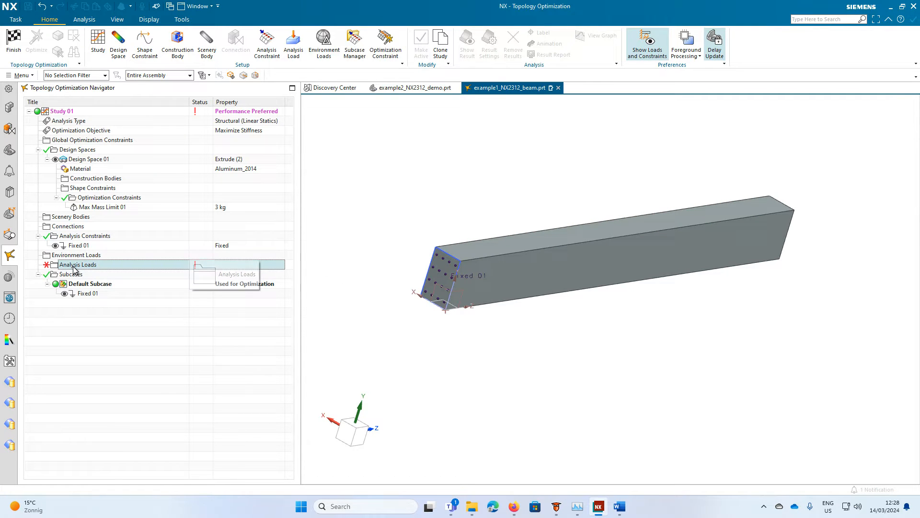
# Apply a 1000 N force load on the beam's far end face as Force 01.
pyautogui.doubleClick(77, 264)
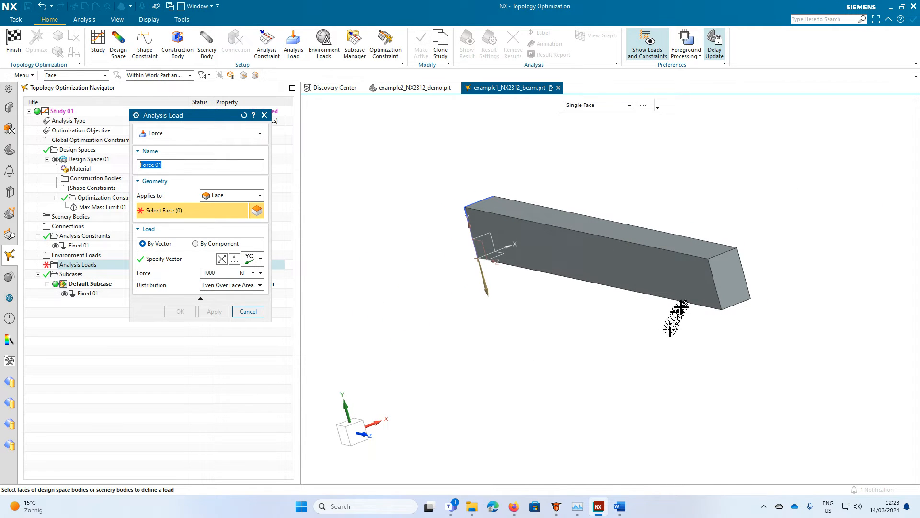
pyautogui.click(728, 276)
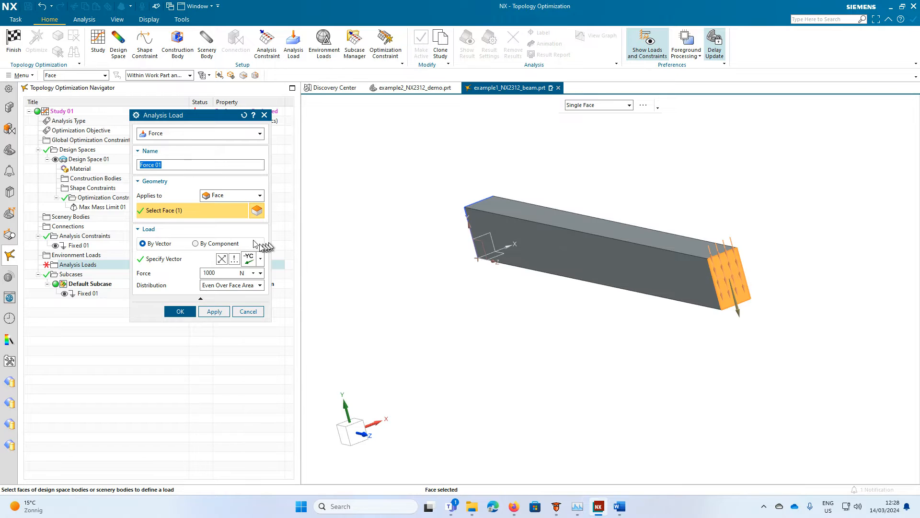
pyautogui.moveTo(234, 221)
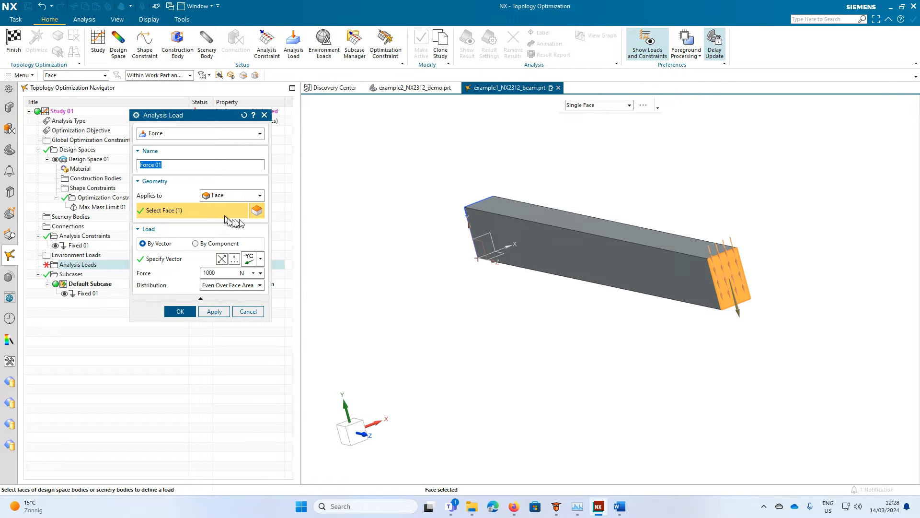
pyautogui.moveTo(164, 279)
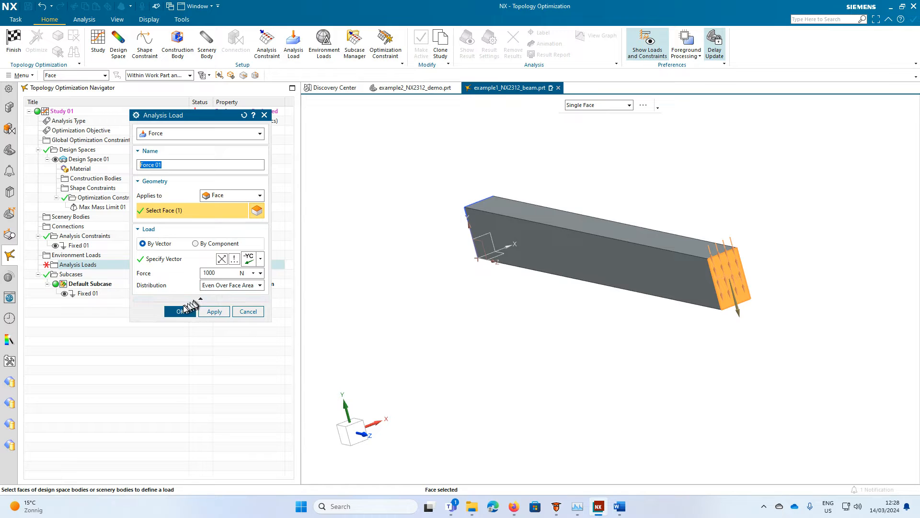
pyautogui.click(181, 311)
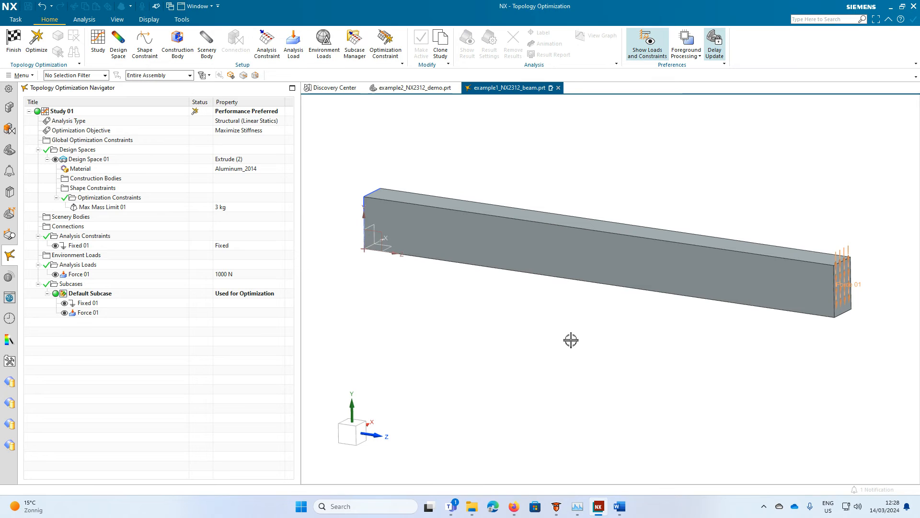
pyautogui.moveTo(36, 42)
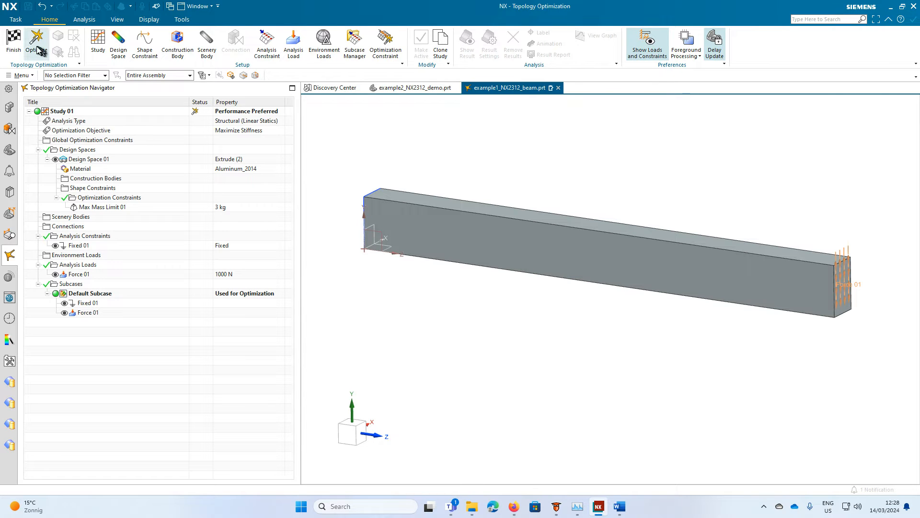
pyautogui.moveTo(37, 44)
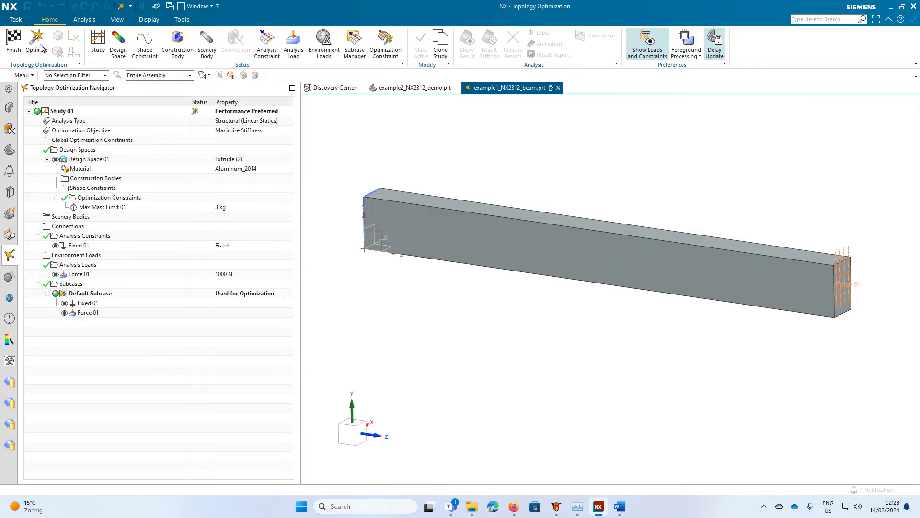
# Run the optimization to about 50 converged iterations, stop it and close the monitor.
pyautogui.click(35, 43)
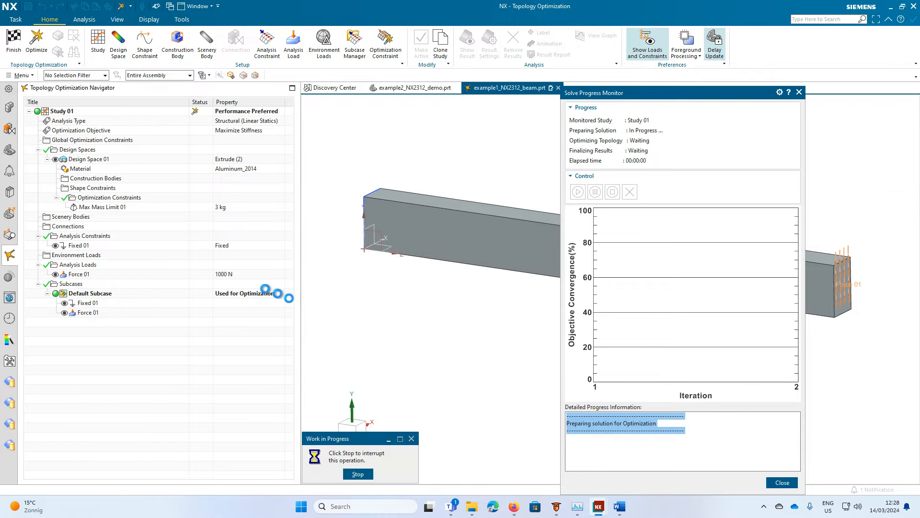
pyautogui.moveTo(404, 397)
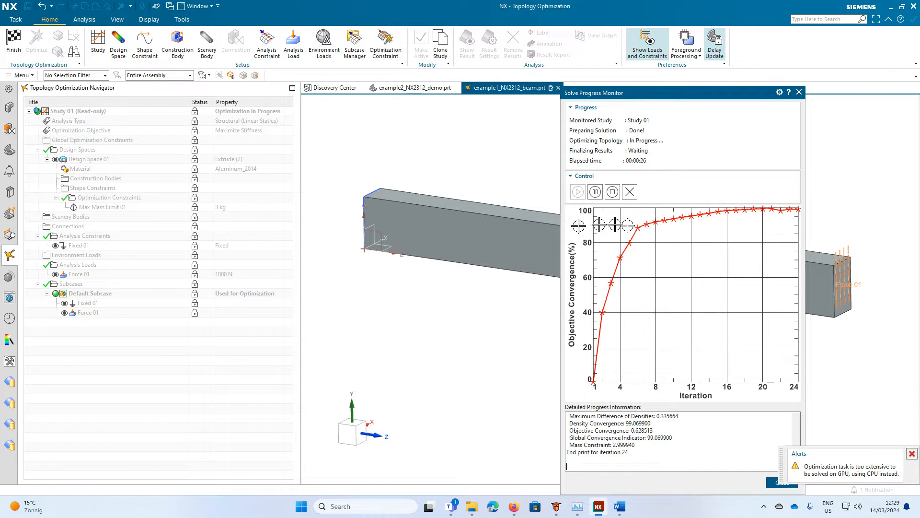
pyautogui.moveTo(595, 192)
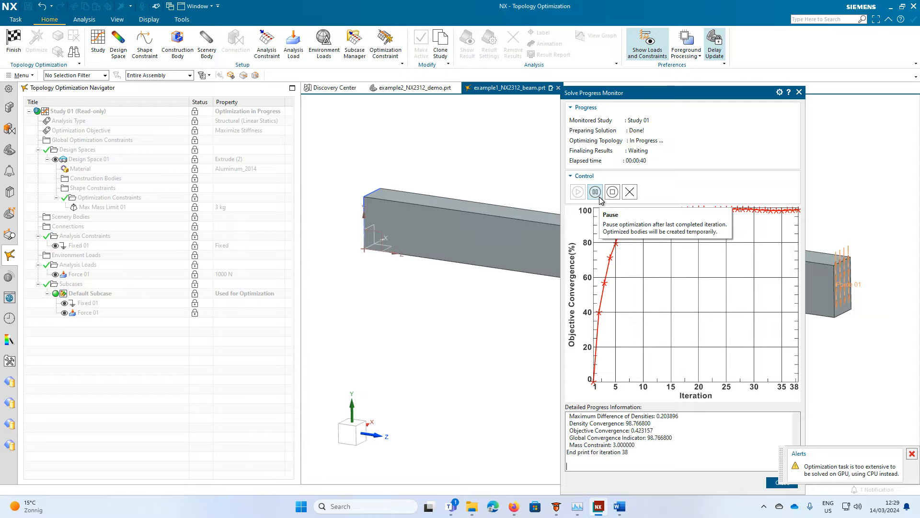
pyautogui.moveTo(612, 191)
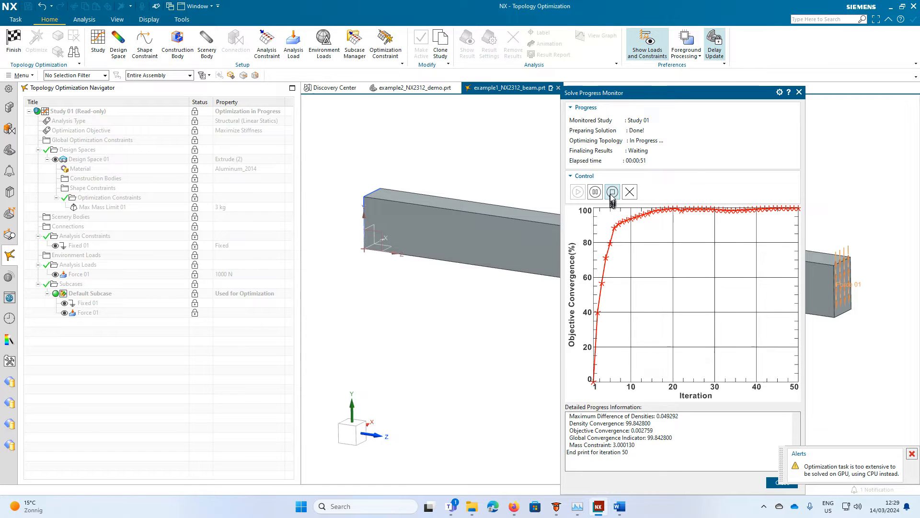
pyautogui.click(612, 191)
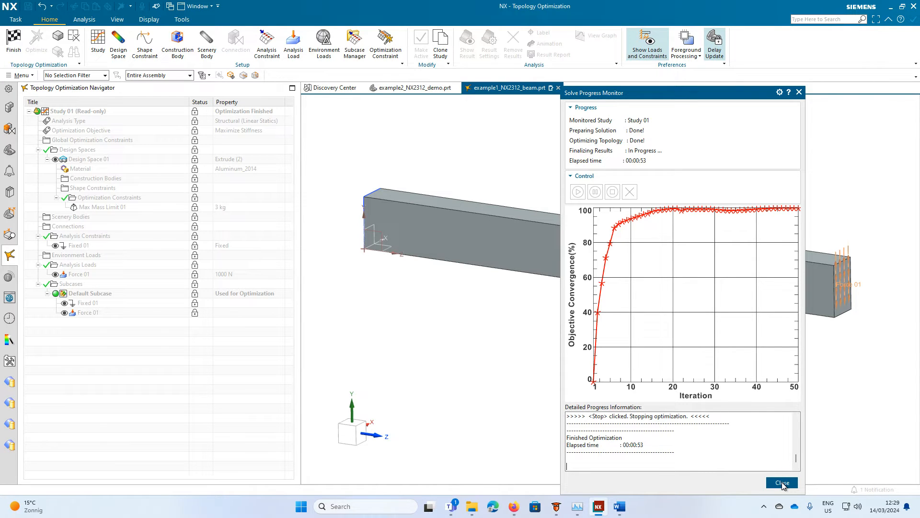
pyautogui.moveTo(722, 450)
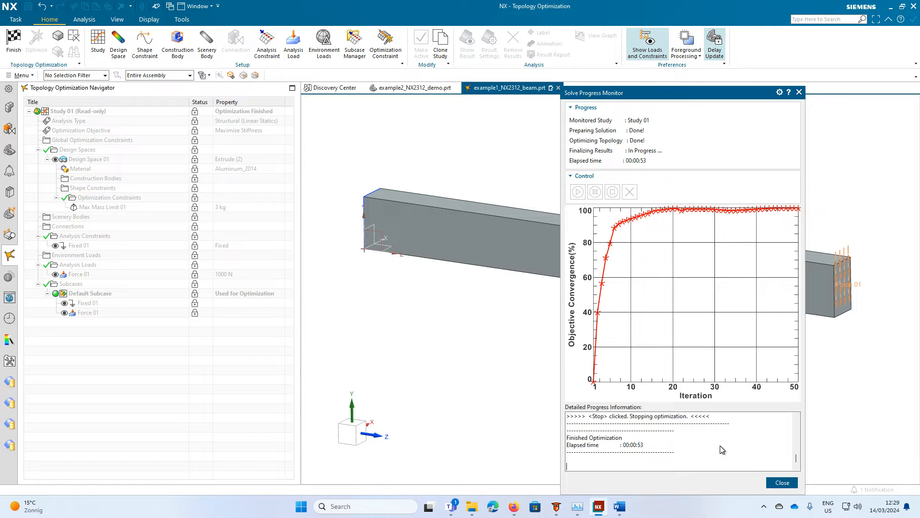
pyautogui.moveTo(684, 111)
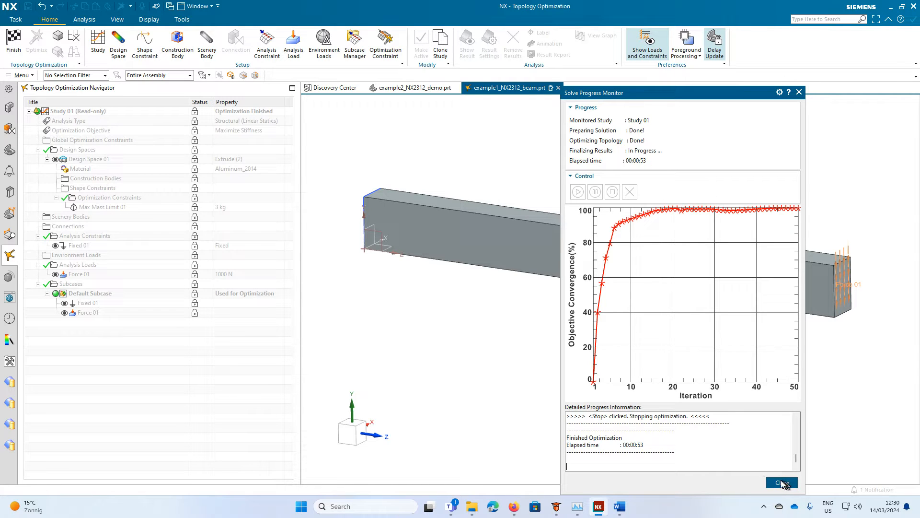
pyautogui.click(781, 482)
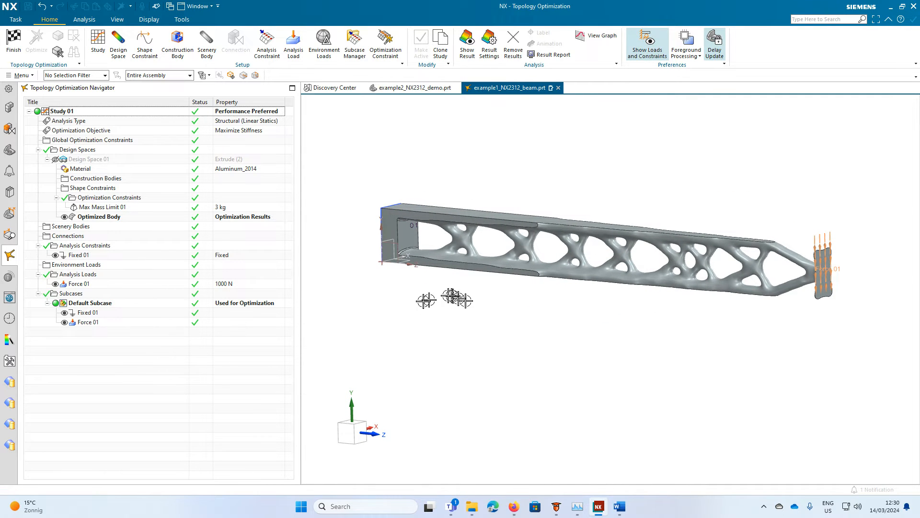
pyautogui.moveTo(414, 87)
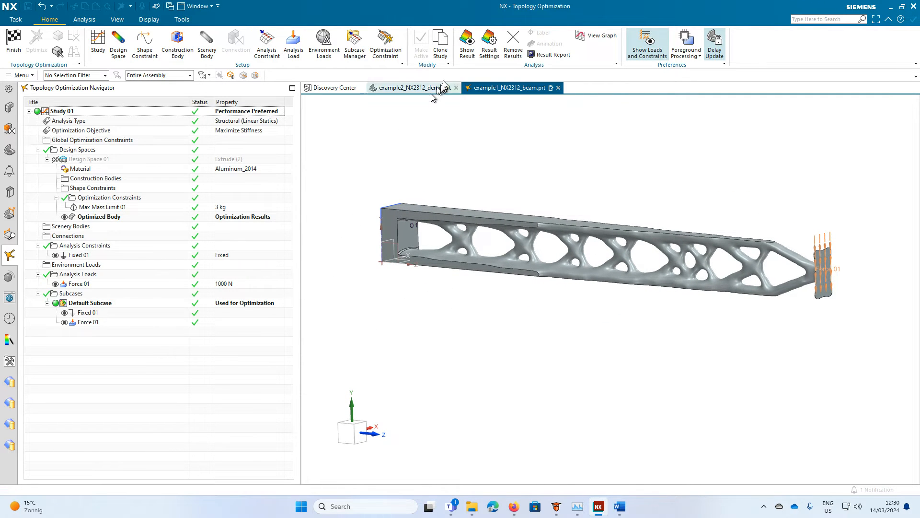
# Switch to the example2 part tab once the optimized body appears.
pyautogui.click(488, 44)
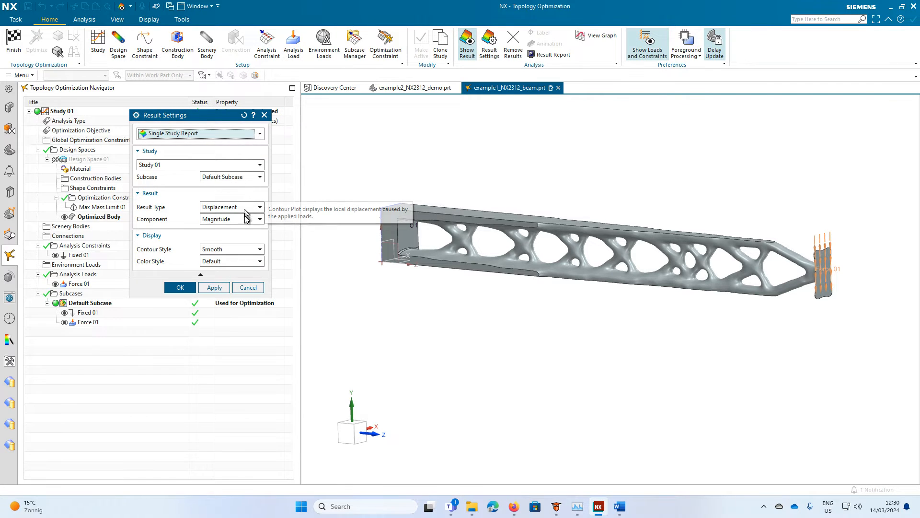
# Show displacement (max 2.010 mm), then Von Mises stress (max 25.24 MPa) on the beam.
pyautogui.click(214, 287)
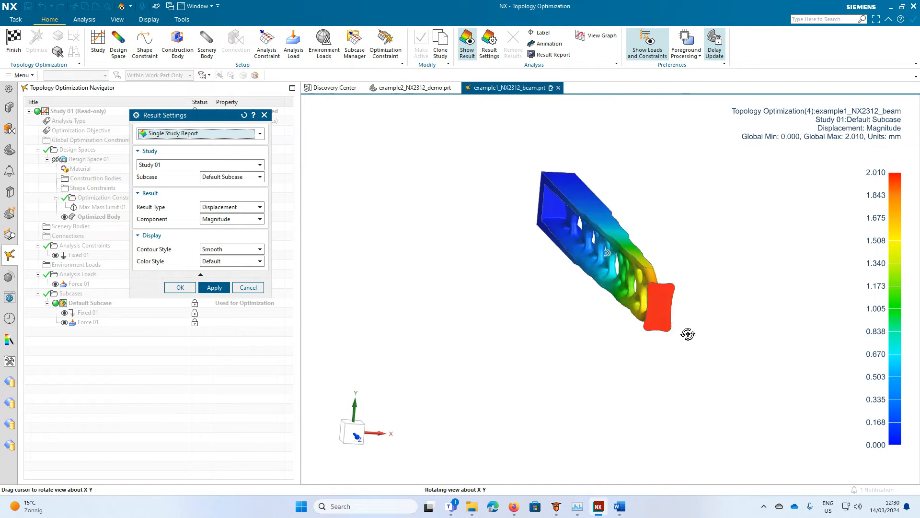
pyautogui.click(261, 207)
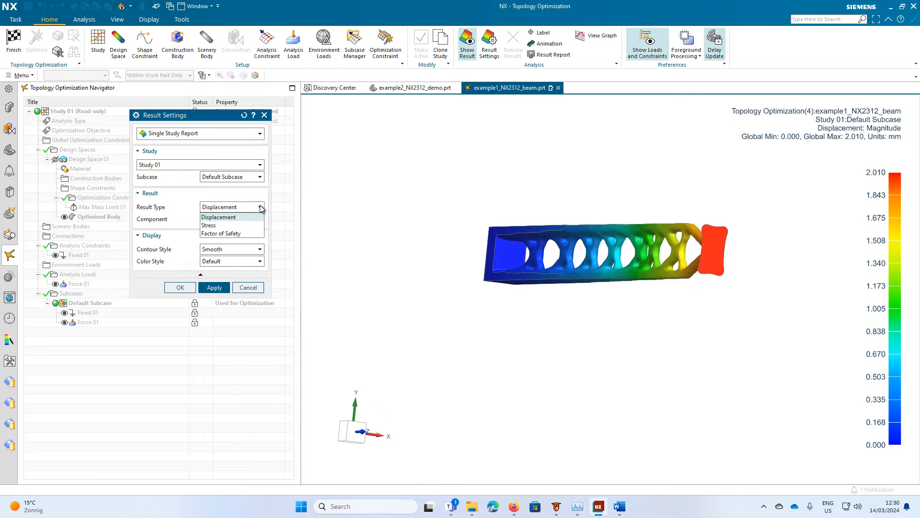
pyautogui.click(208, 224)
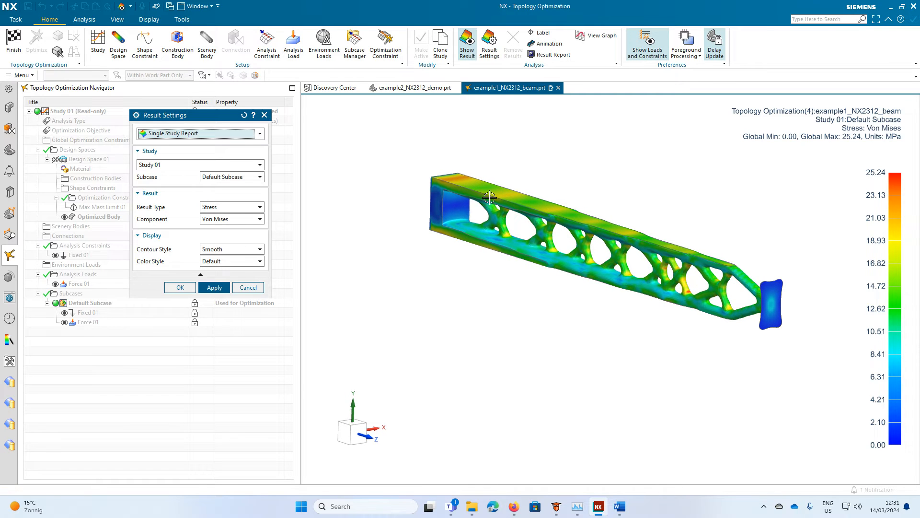
pyautogui.moveTo(461, 176)
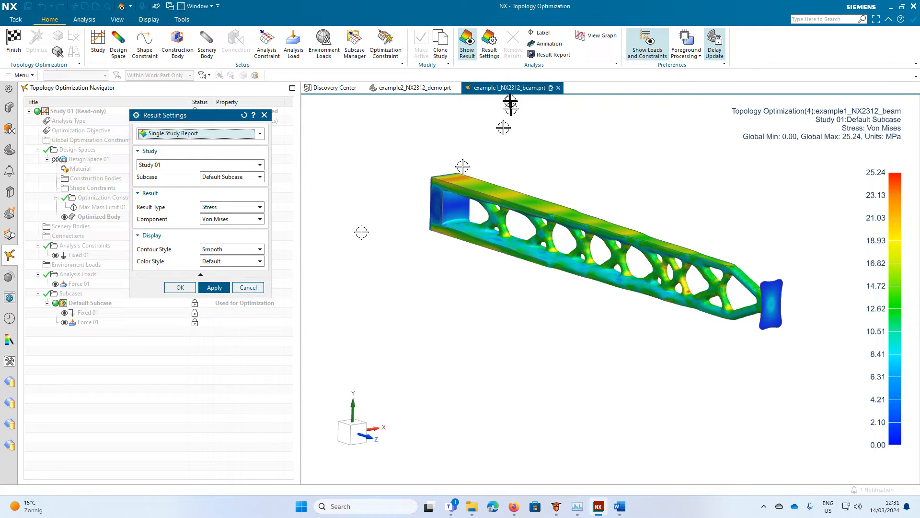
pyautogui.click(543, 32)
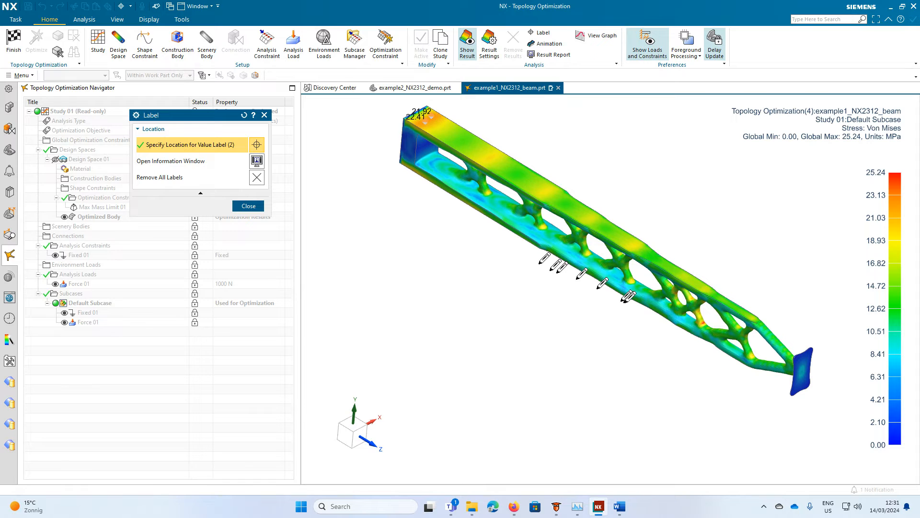
pyautogui.moveTo(707, 321)
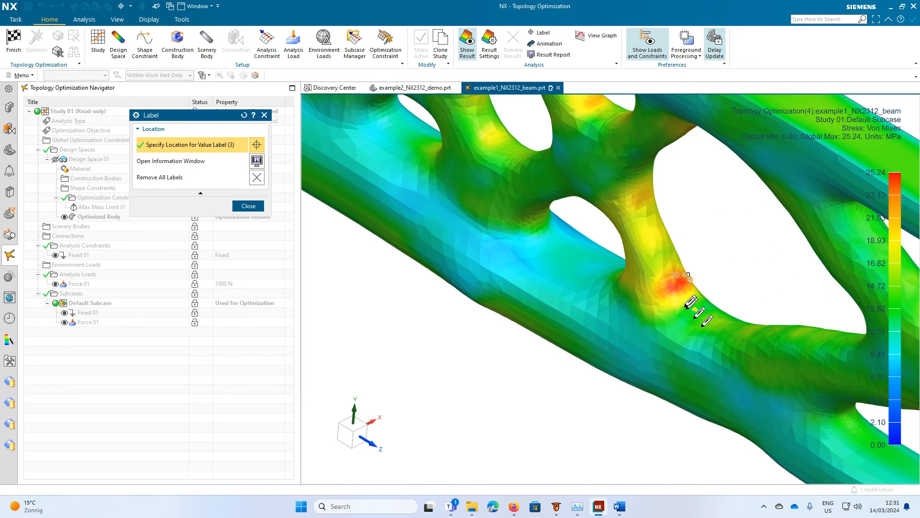
# Label stress values such as 22.41 and 20.40 on the beam and close the query table.
pyautogui.click(675, 285)
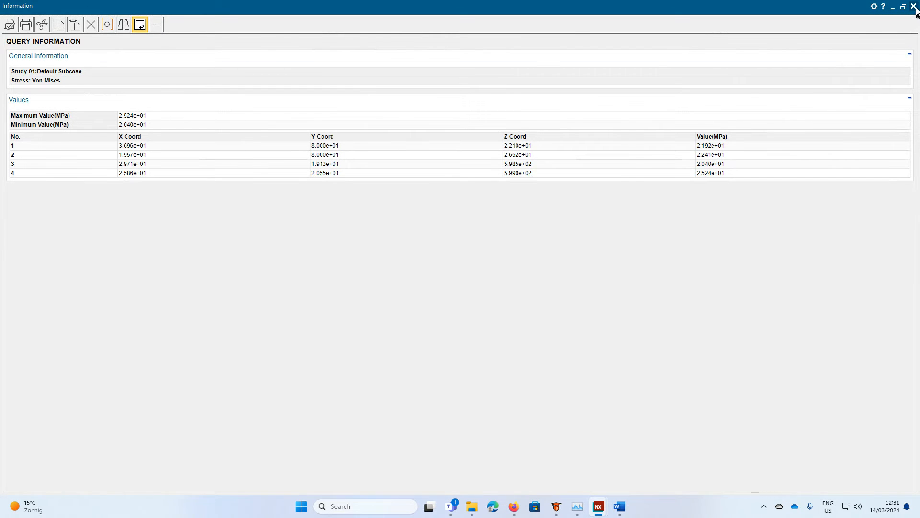
pyautogui.click(915, 6)
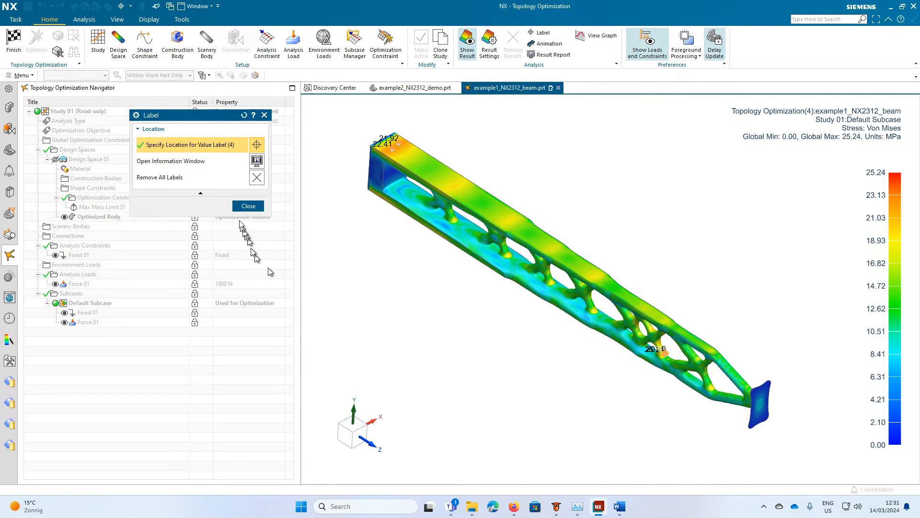
pyautogui.click(247, 206)
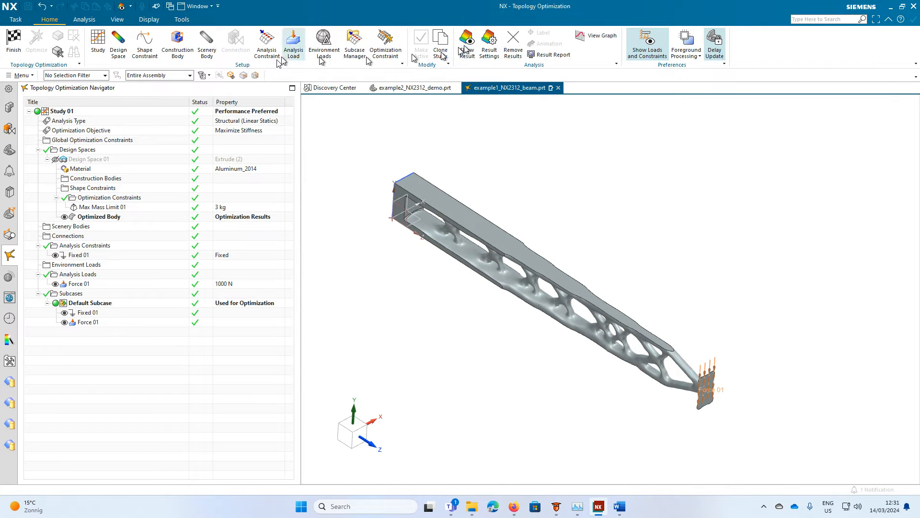
# Clone Study 01 and rename the clone to Study 02 member.
pyautogui.rightClick(60, 111)
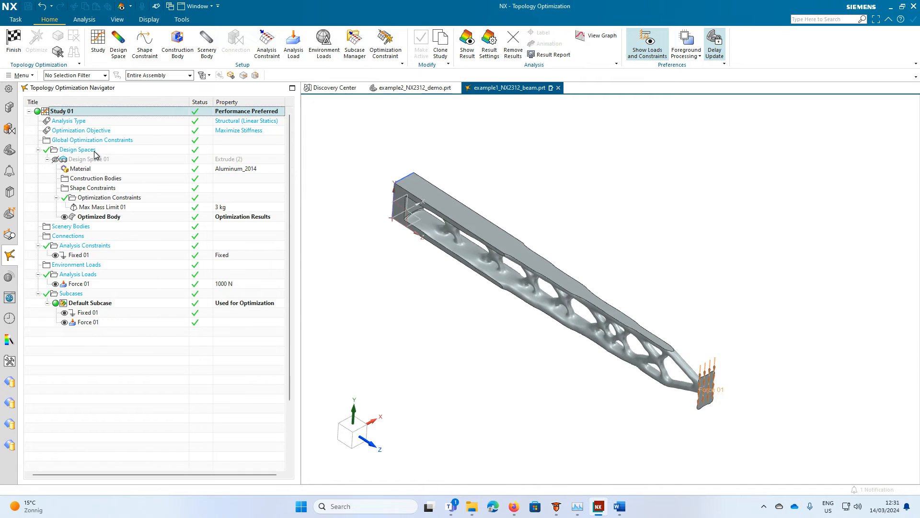
pyautogui.click(440, 41)
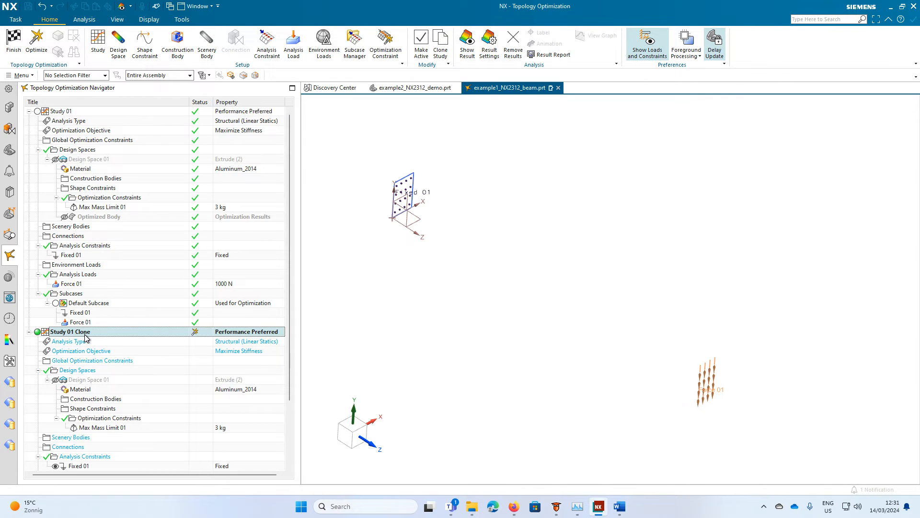
pyautogui.rightClick(69, 330)
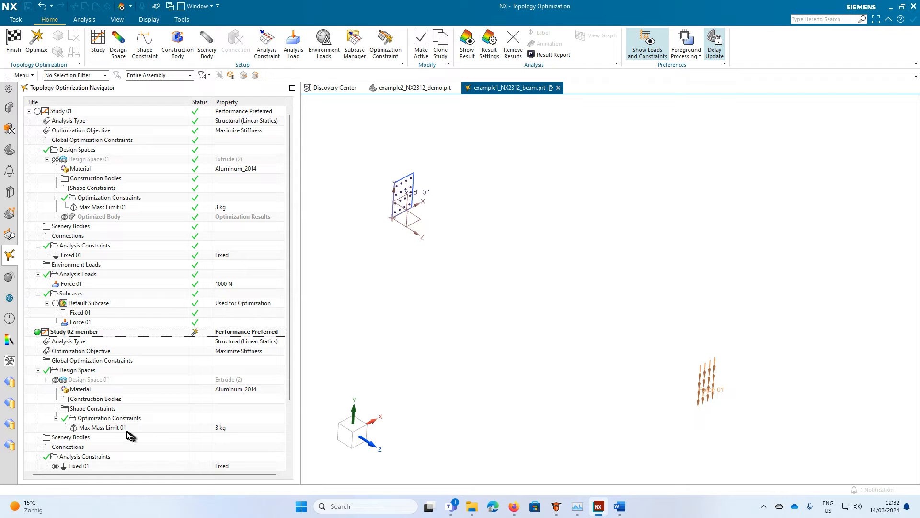
pyautogui.moveTo(92, 409)
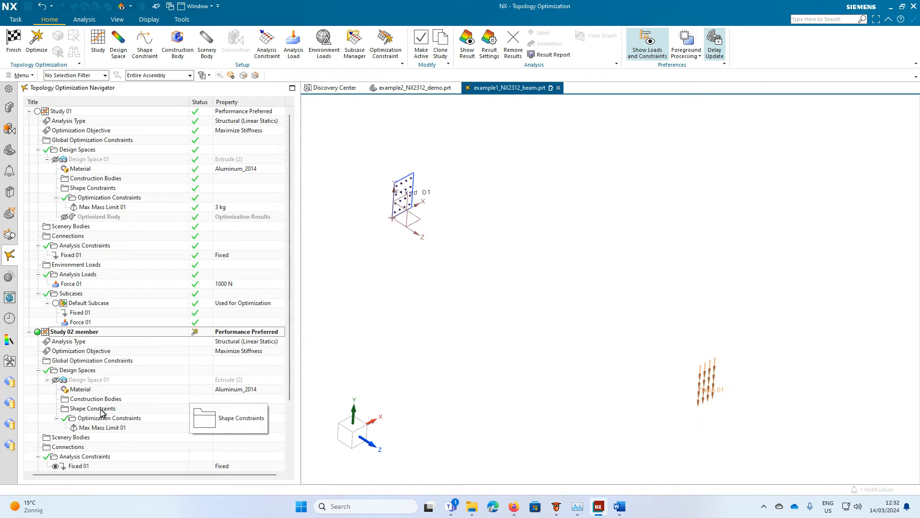
pyautogui.click(93, 409)
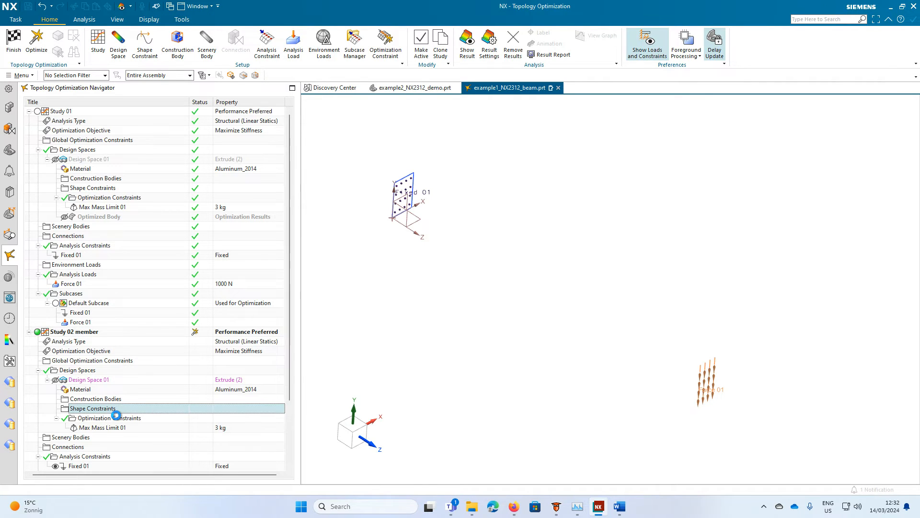
# Add a Maximum Member Size shape constraint with a 12 mm maximum diameter to Study 02 member.
pyautogui.doubleClick(93, 409)
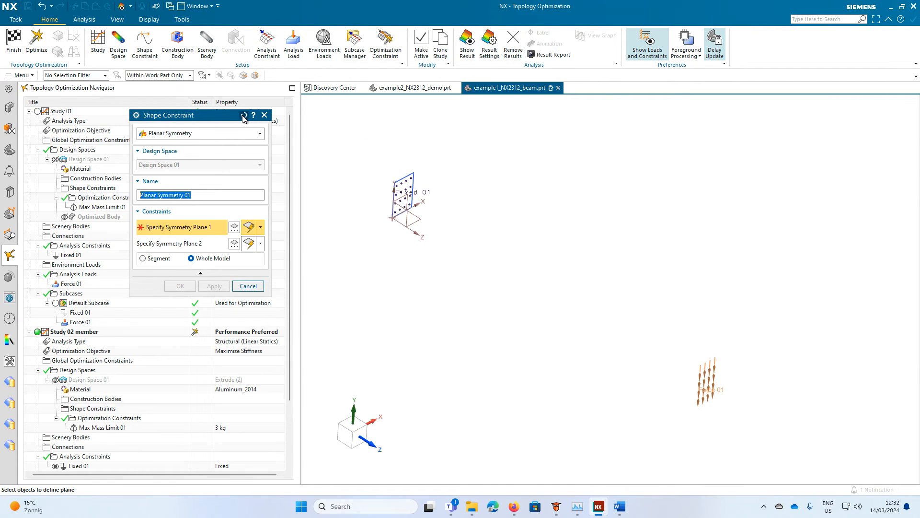
pyautogui.click(260, 134)
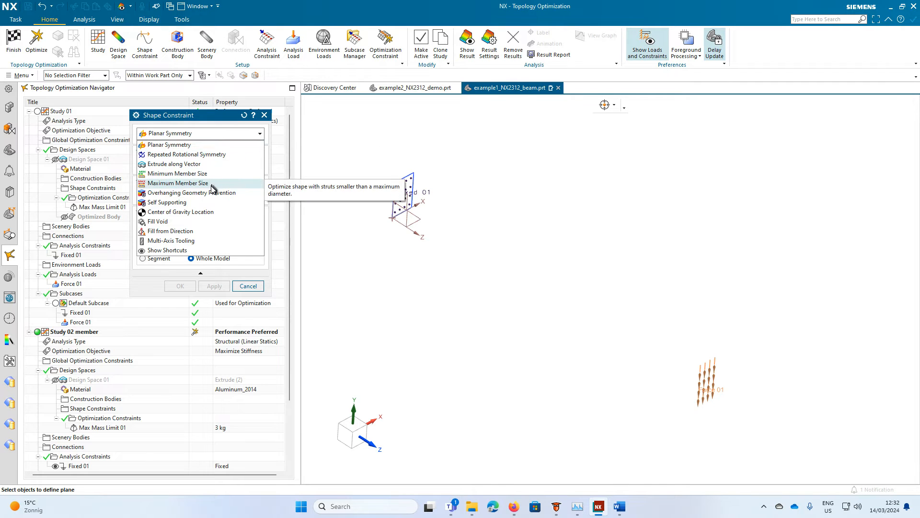
pyautogui.click(177, 183)
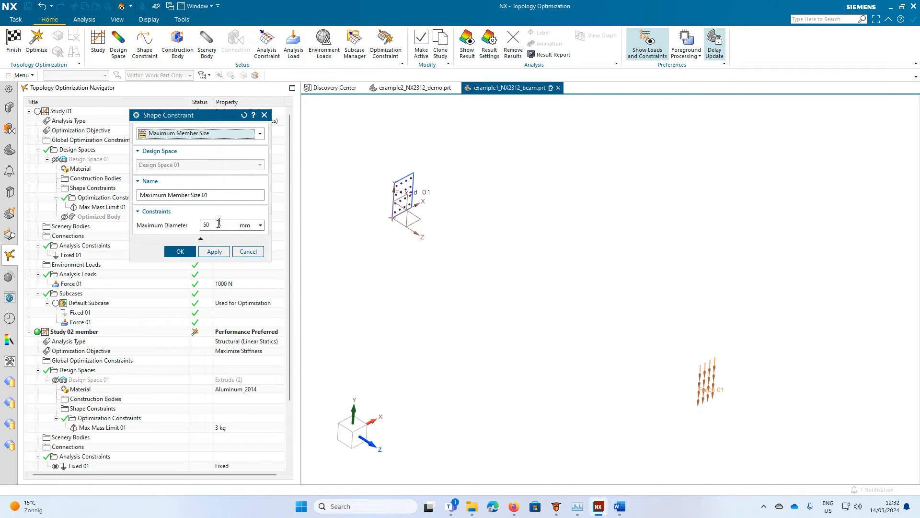
pyautogui.tripleClick(226, 224)
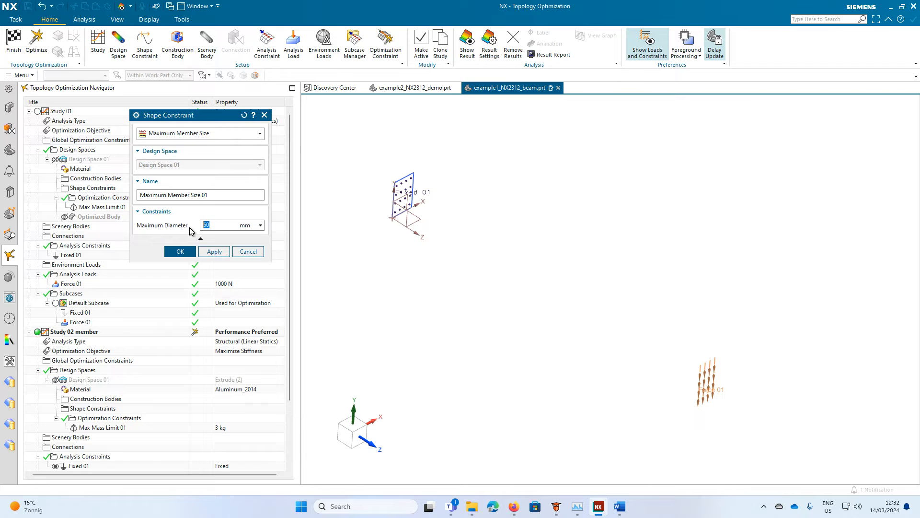
pyautogui.write('2')
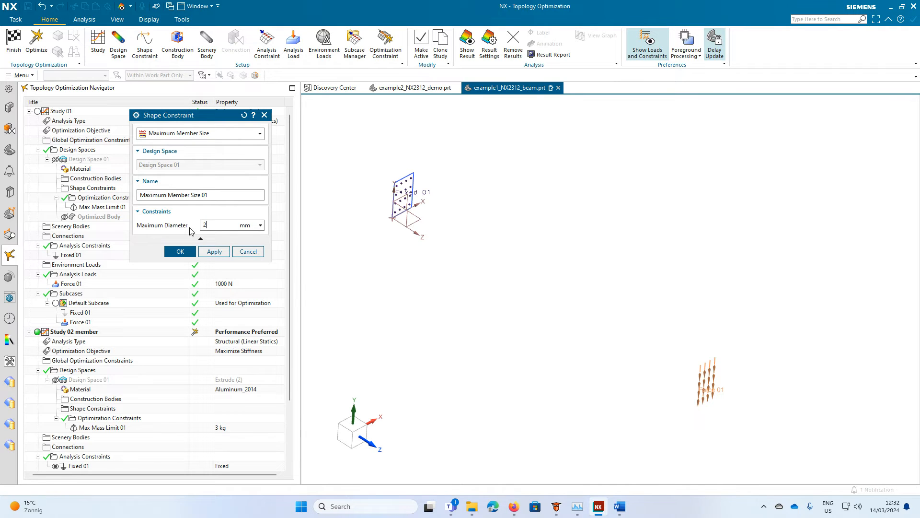
pyautogui.write('1')
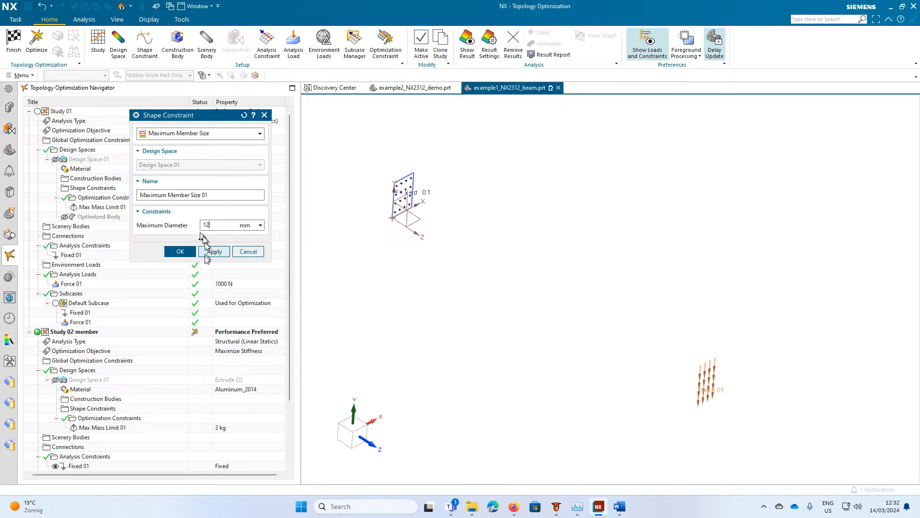
pyautogui.click(180, 251)
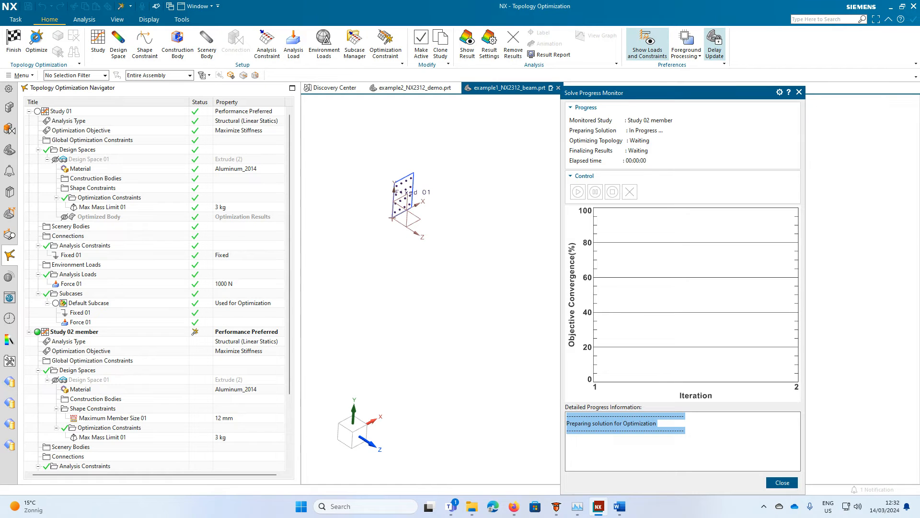
# Let the Study 02 member solve run to Done and dismiss the GPU alert notification.
pyautogui.click(95, 360)
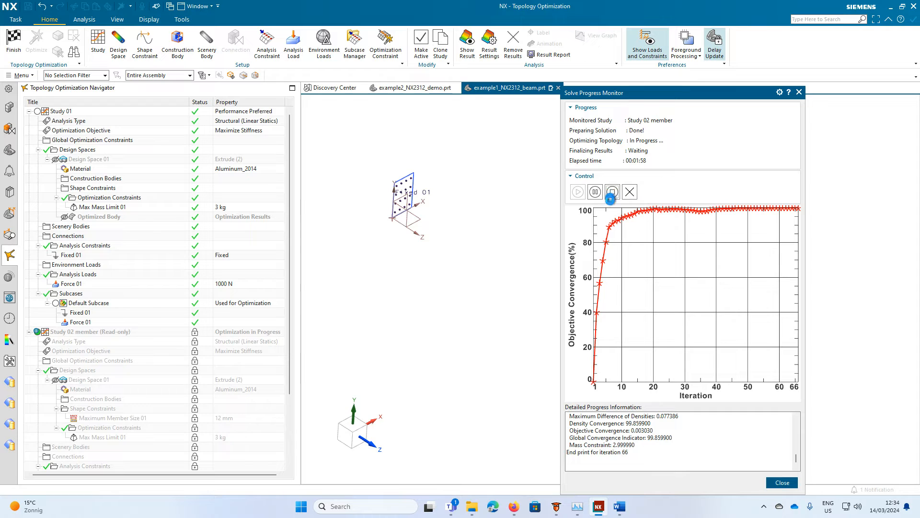
pyautogui.click(629, 192)
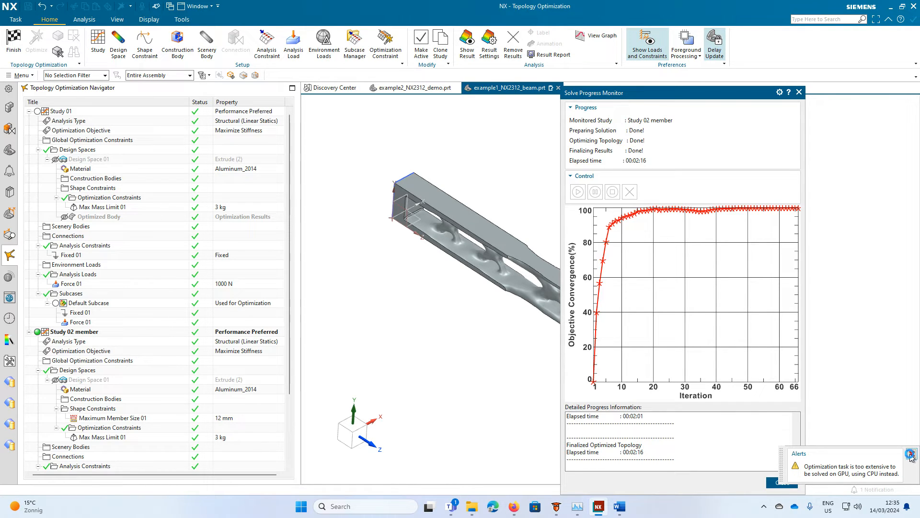
pyautogui.click(799, 93)
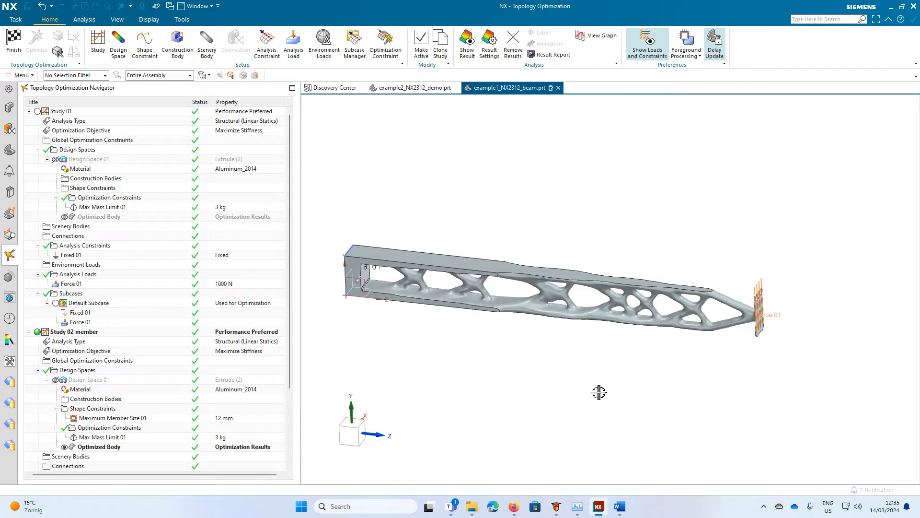
pyautogui.moveTo(346, 305)
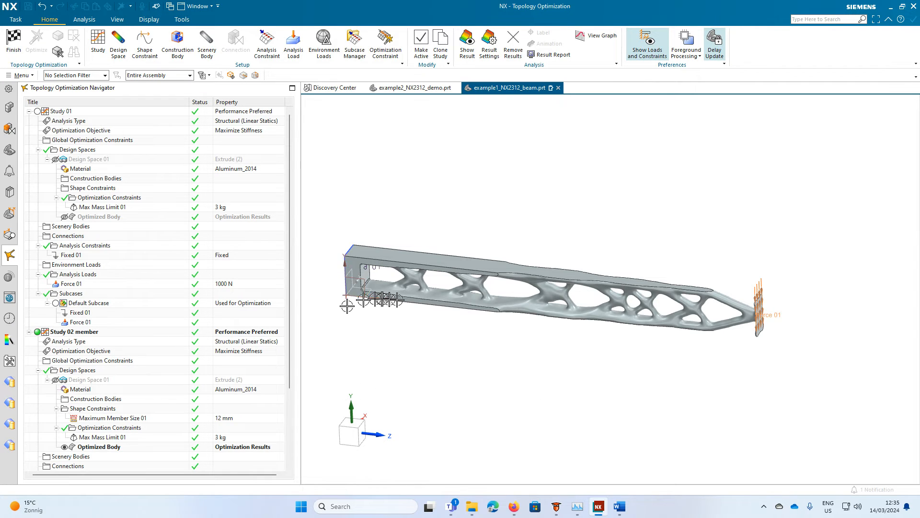
pyautogui.moveTo(13, 41)
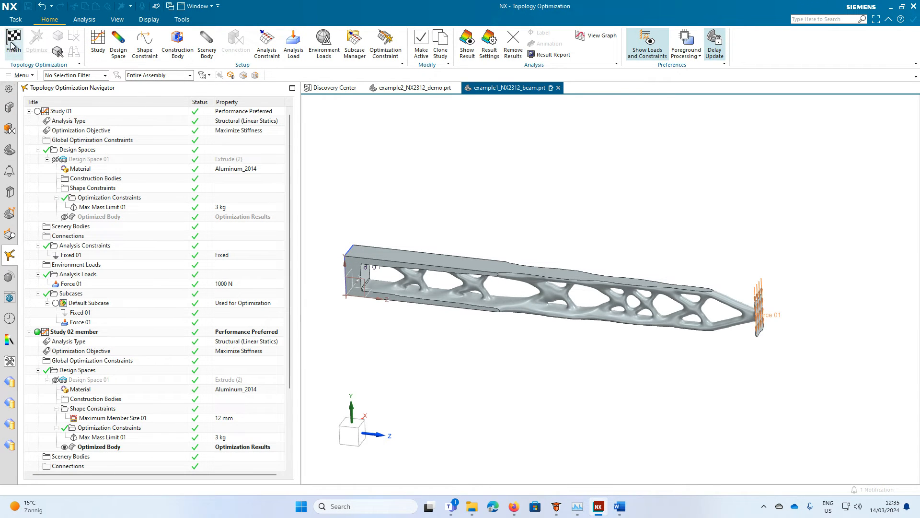
# Return to modelling and re-enter Topology Optimization (4) with Study 01 as the active study.
pyautogui.click(12, 40)
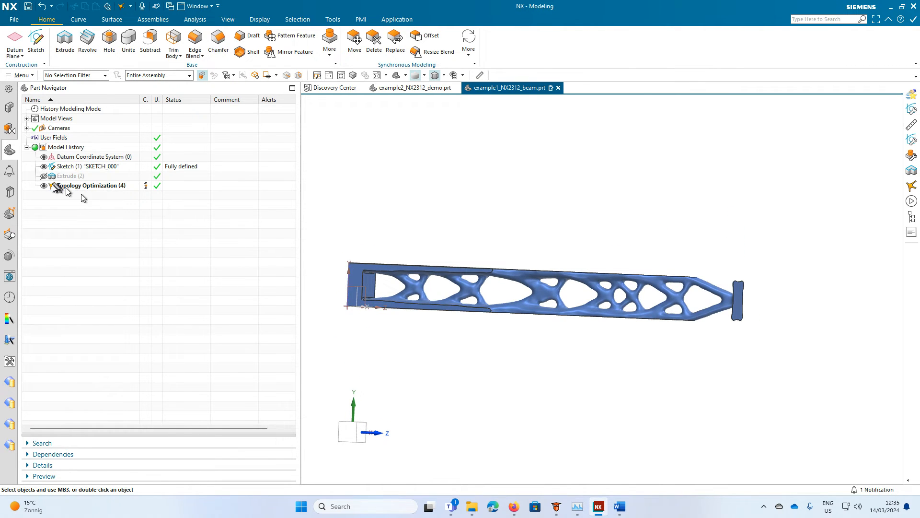
pyautogui.click(43, 185)
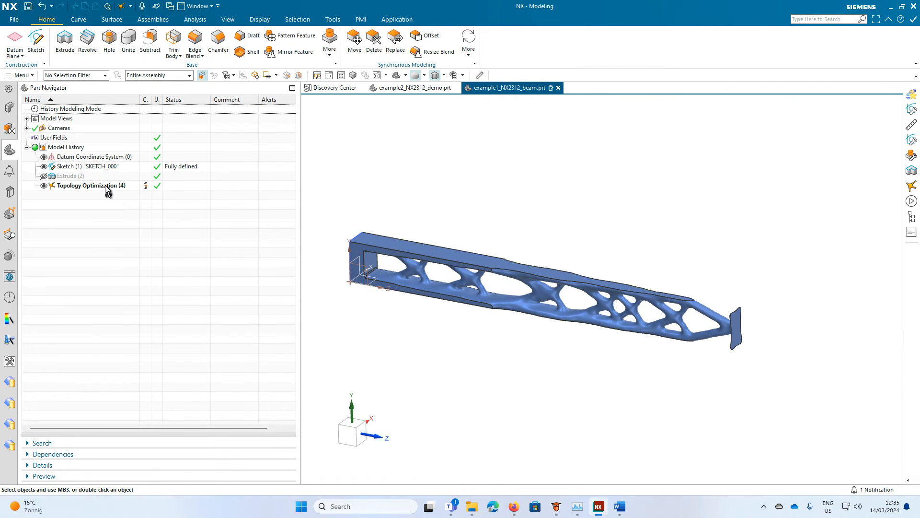
pyautogui.doubleClick(91, 185)
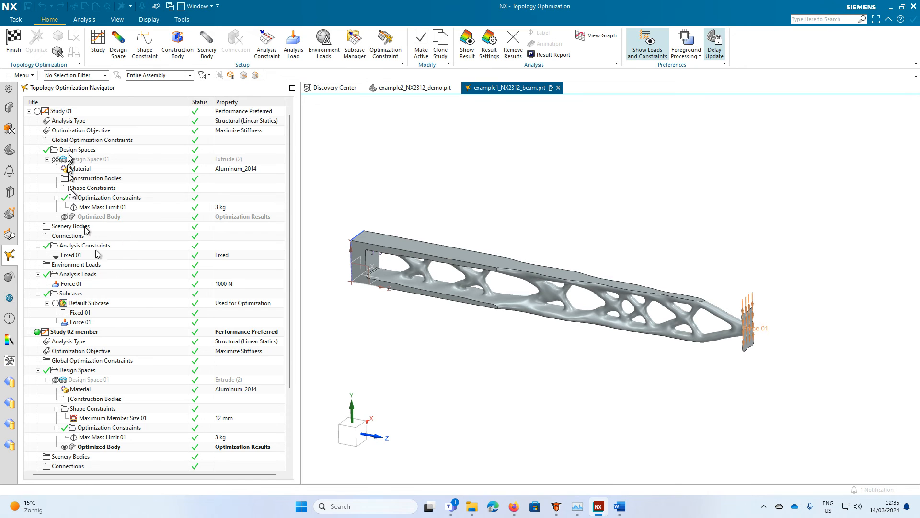
pyautogui.doubleClick(60, 111)
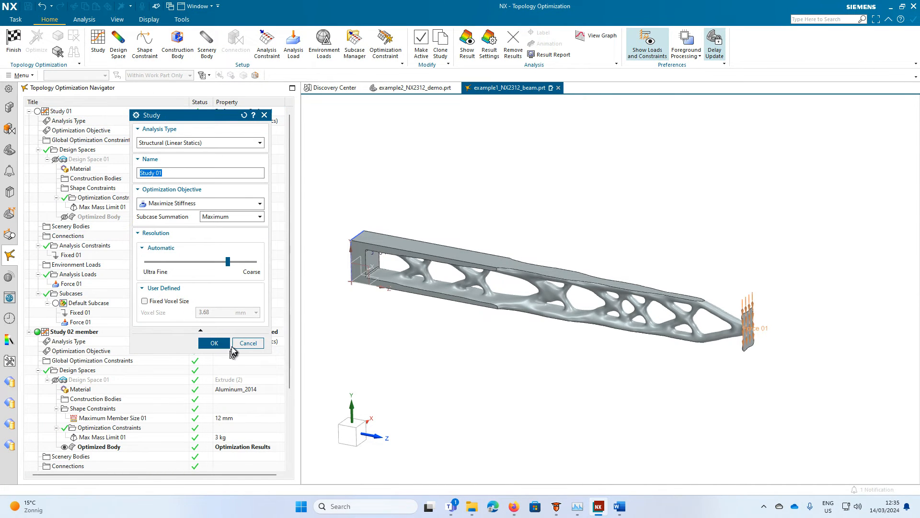
pyautogui.click(213, 343)
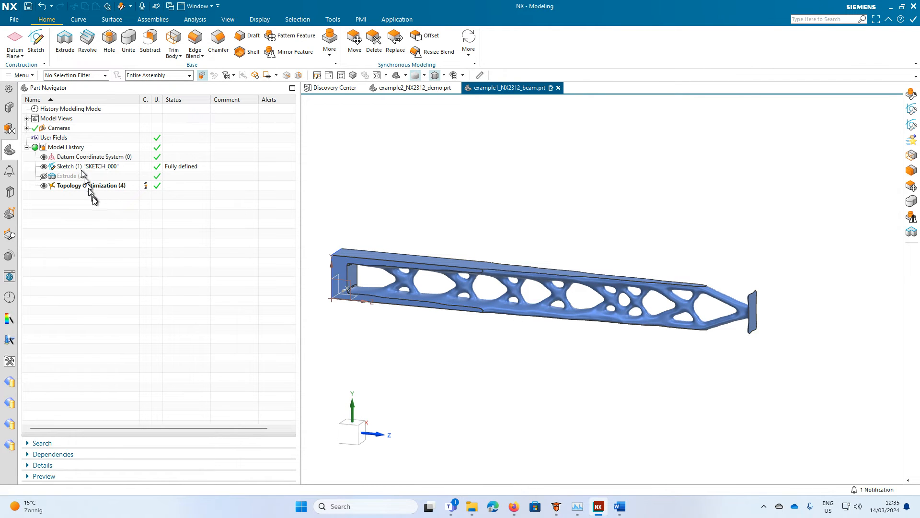
pyautogui.doubleClick(92, 185)
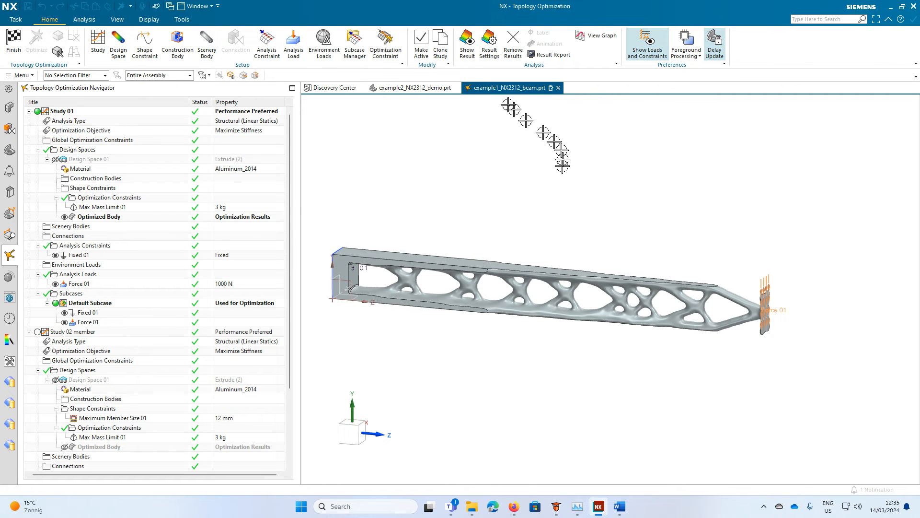
# Show results as a Study Comparison with Study 02 member on the right, comparing displacement.
pyautogui.click(467, 44)
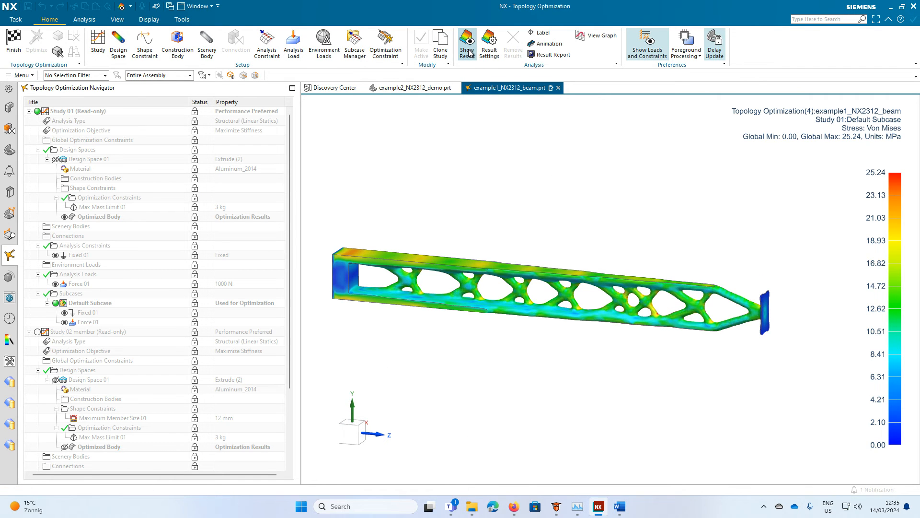
pyautogui.moveTo(467, 41)
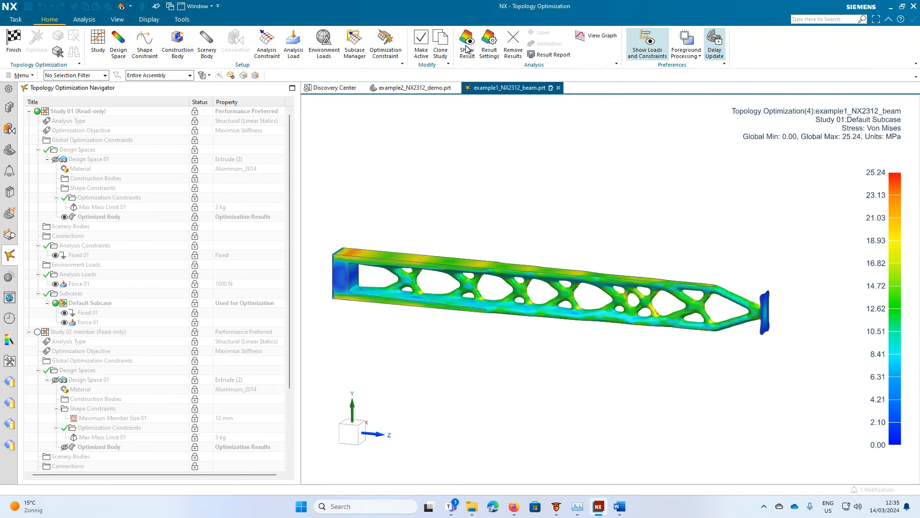
pyautogui.click(488, 44)
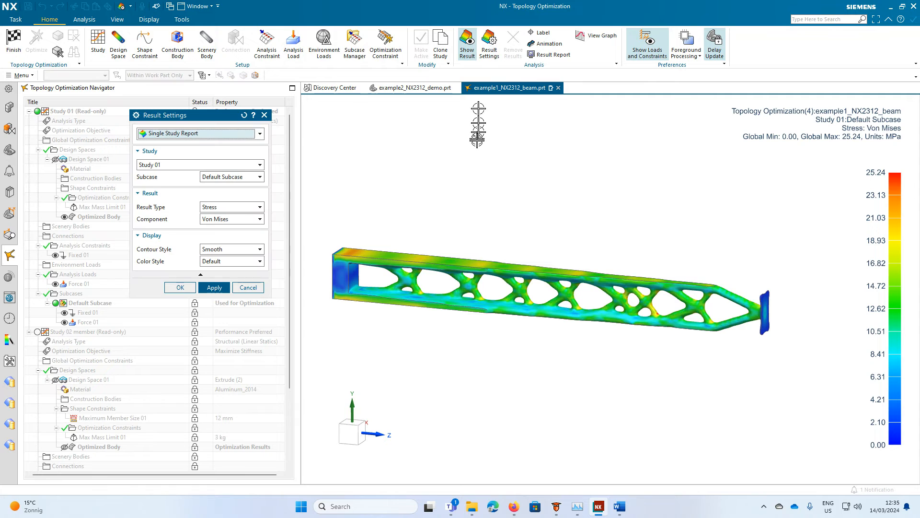
pyautogui.click(259, 133)
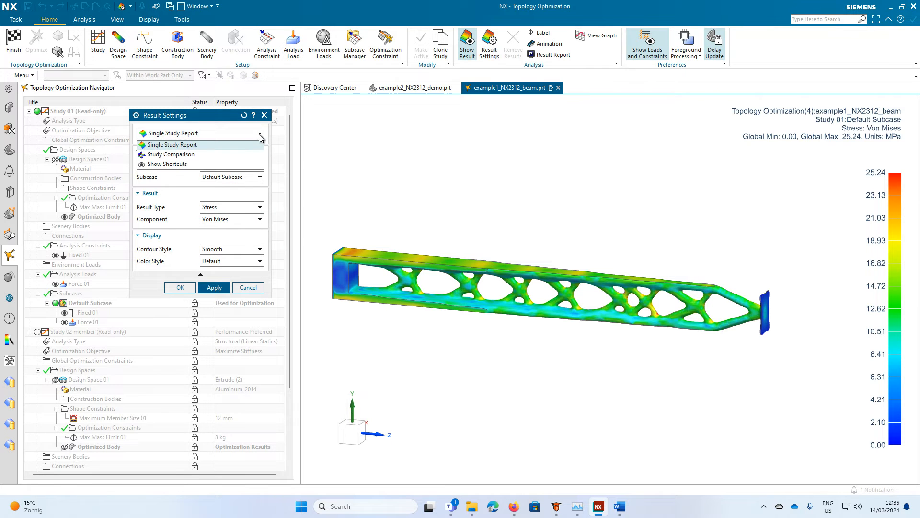
pyautogui.click(171, 154)
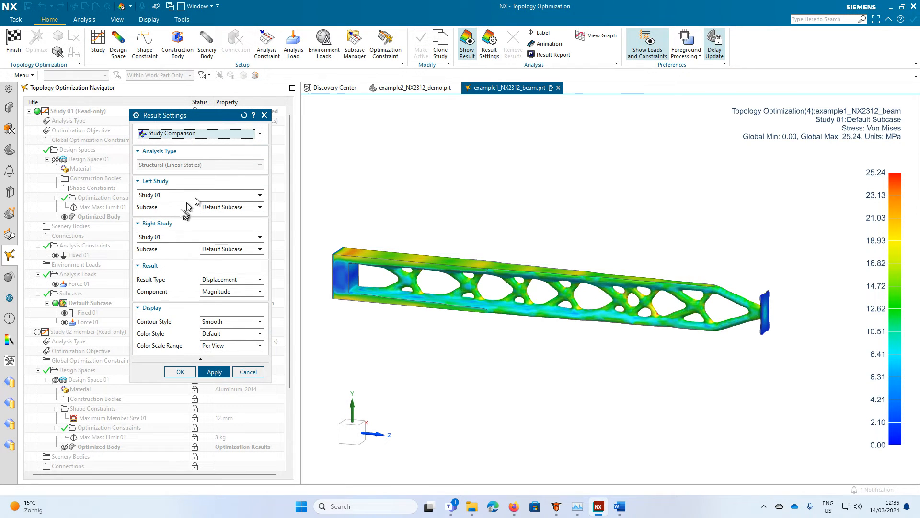
pyautogui.click(200, 237)
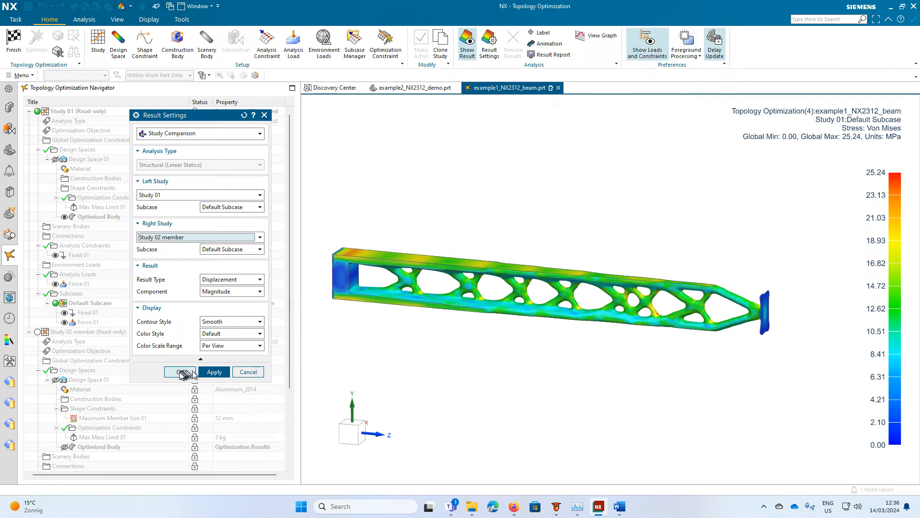
pyautogui.click(180, 372)
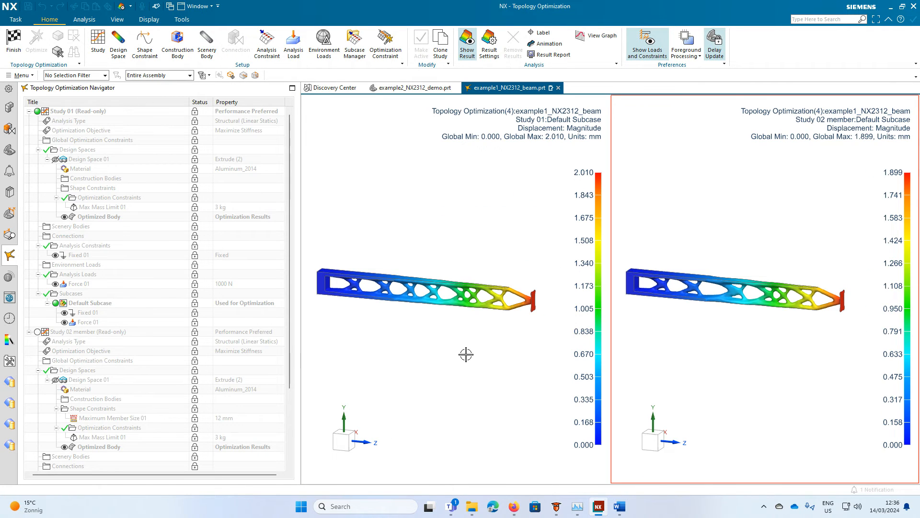
pyautogui.moveTo(402, 295)
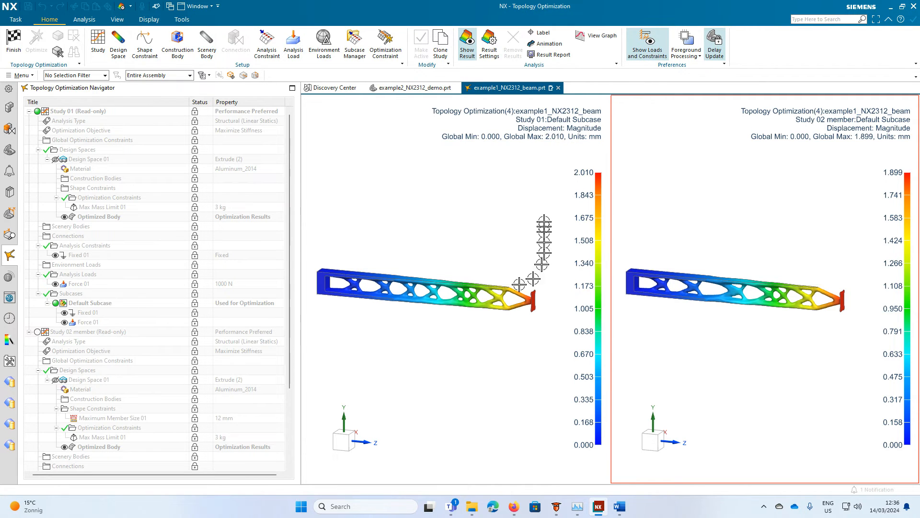
pyautogui.moveTo(537, 158)
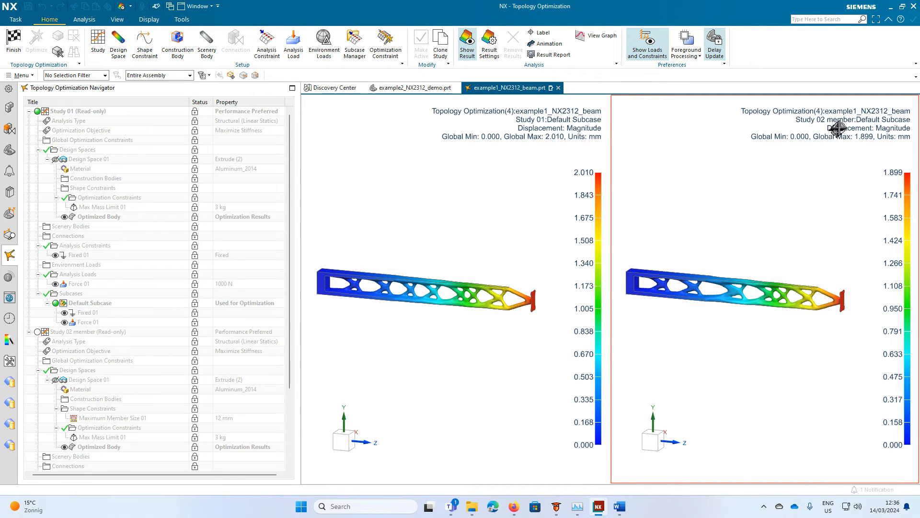
pyautogui.moveTo(843, 125)
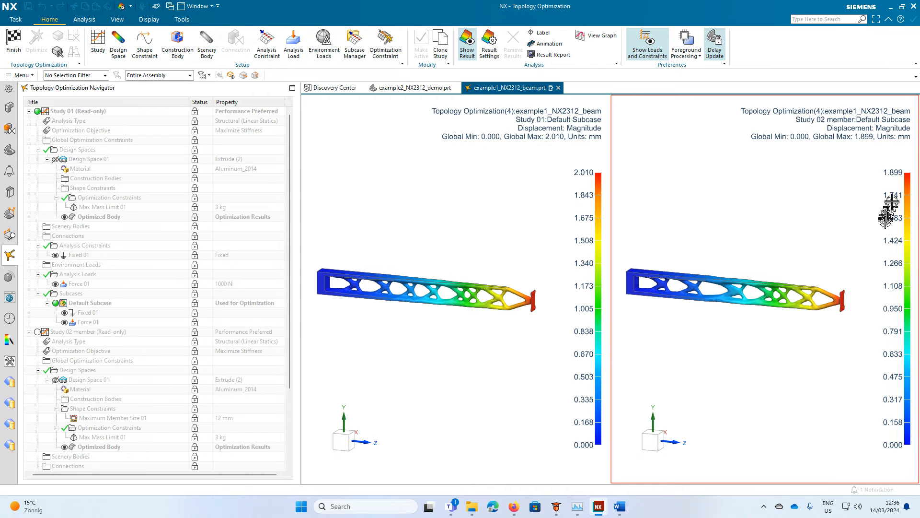
pyautogui.moveTo(756, 357)
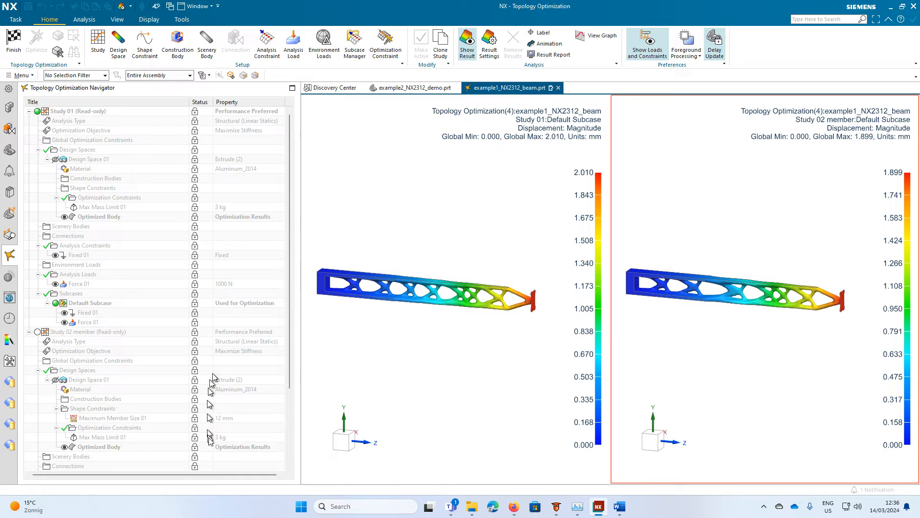
pyautogui.moveTo(666, 285)
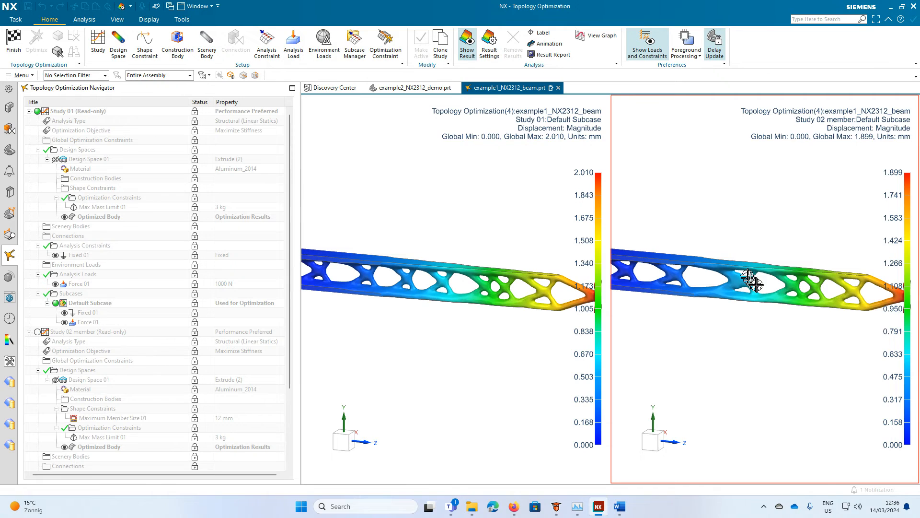
pyautogui.moveTo(399, 282)
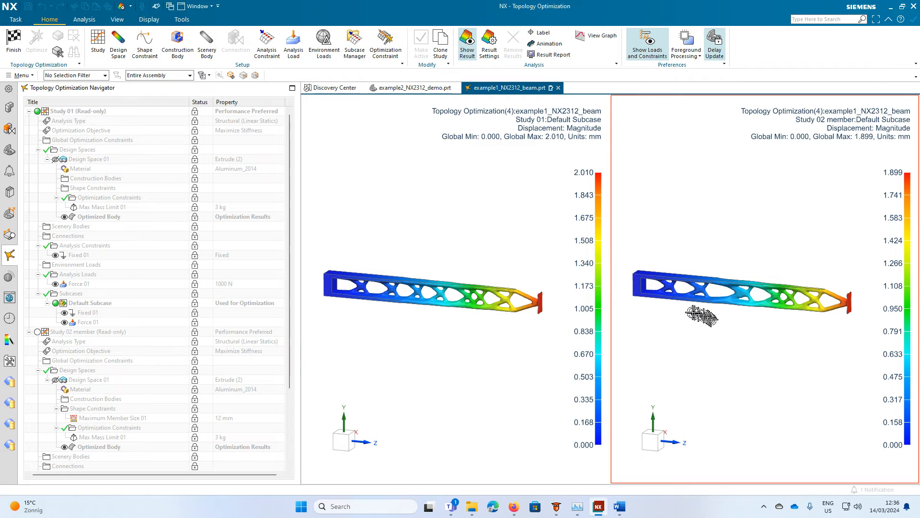
pyautogui.moveTo(736, 285)
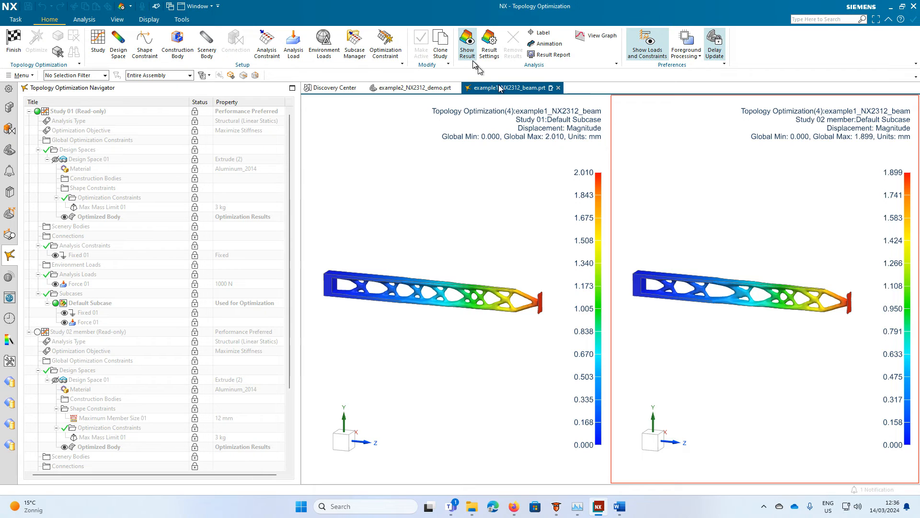
# Switch the comparison's result type to Stress / Von Mises for both studies.
pyautogui.click(488, 45)
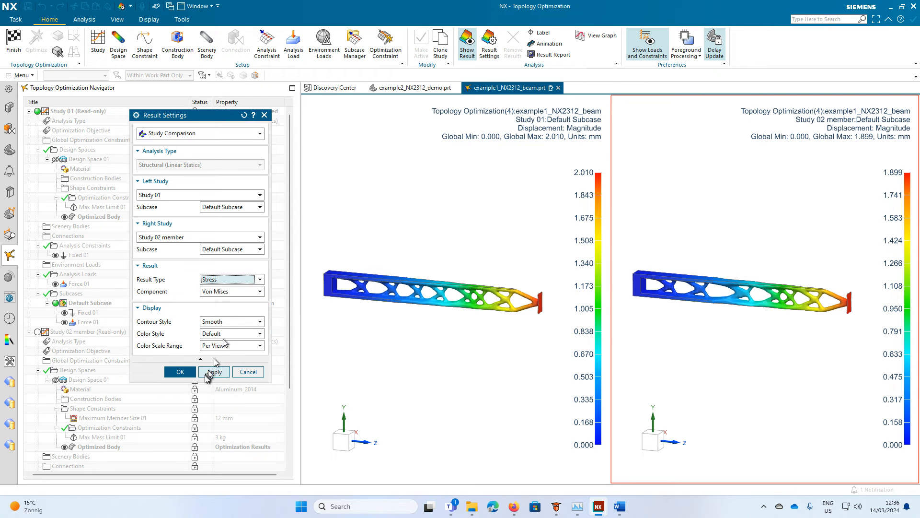
pyautogui.click(180, 372)
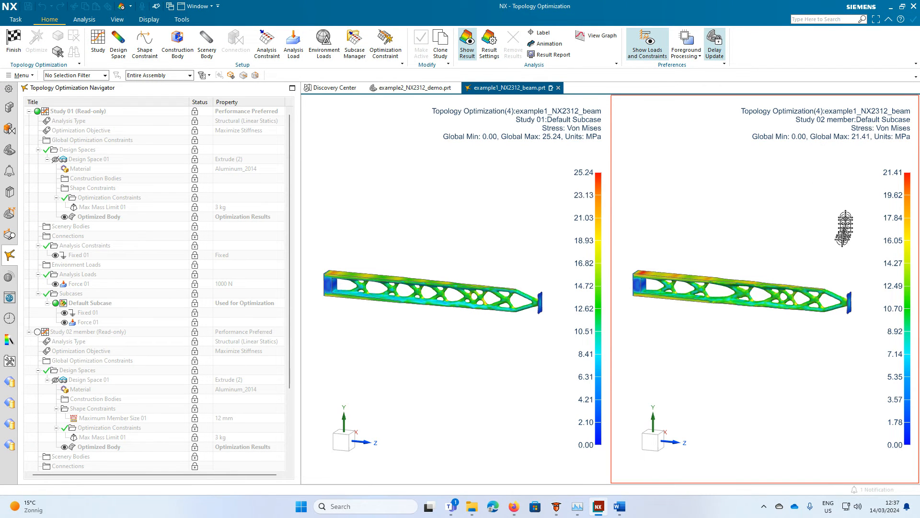
pyautogui.moveTo(816, 274)
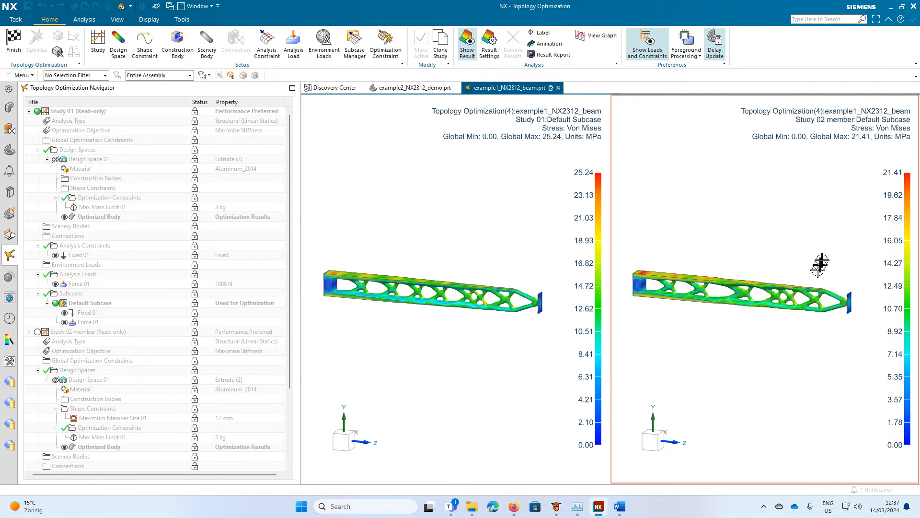
pyautogui.moveTo(696, 296)
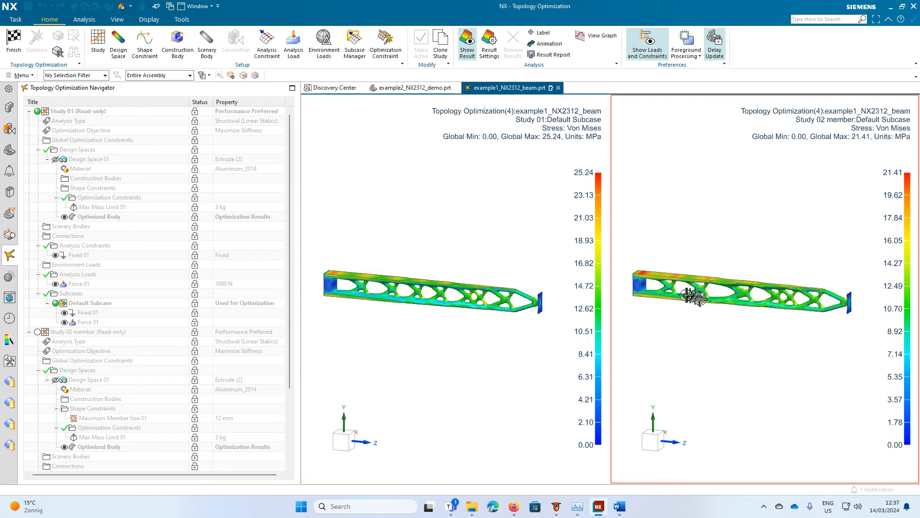
pyautogui.moveTo(481, 303)
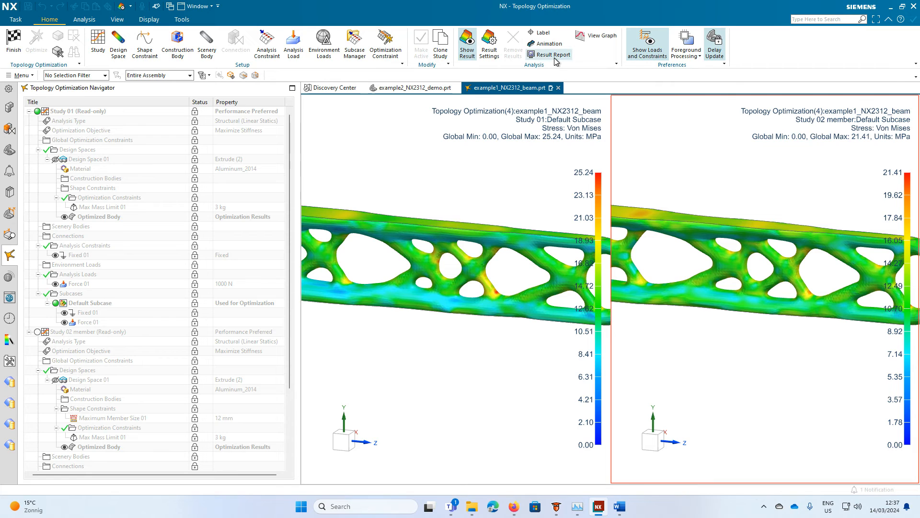
pyautogui.moveTo(535, 33)
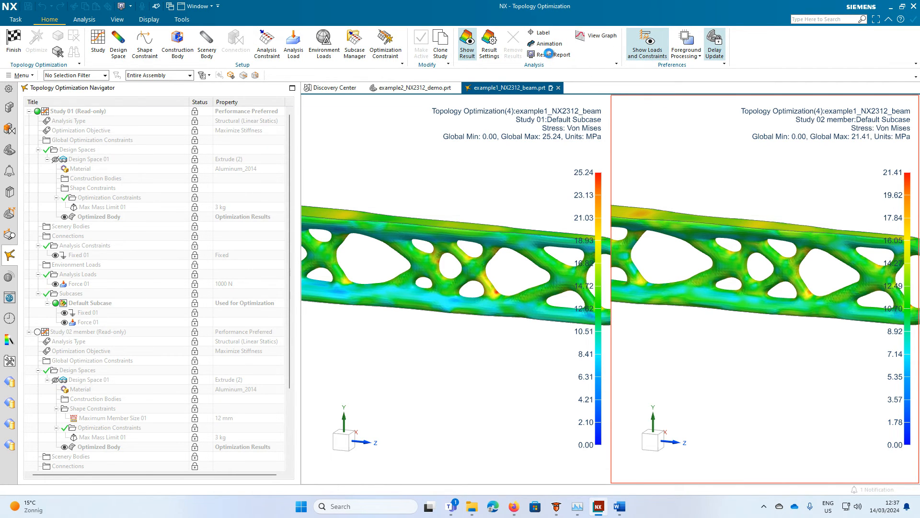
pyautogui.click(552, 55)
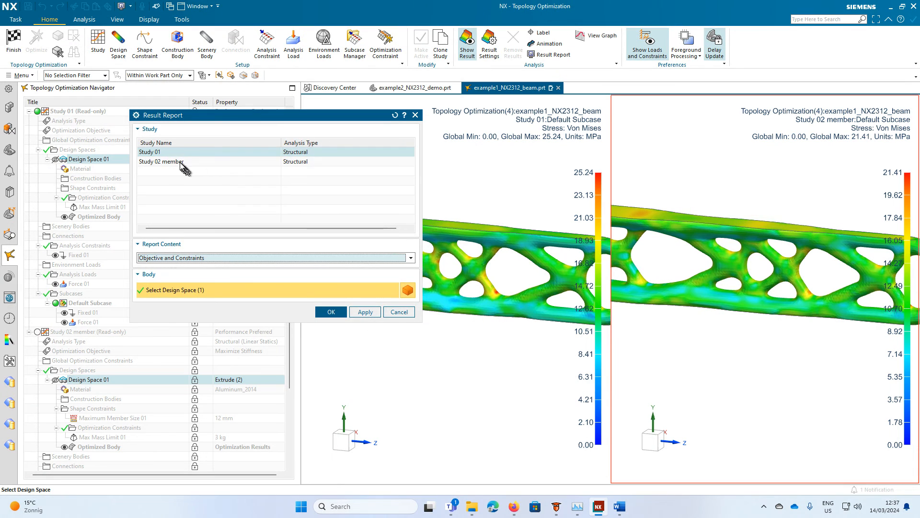
pyautogui.click(329, 312)
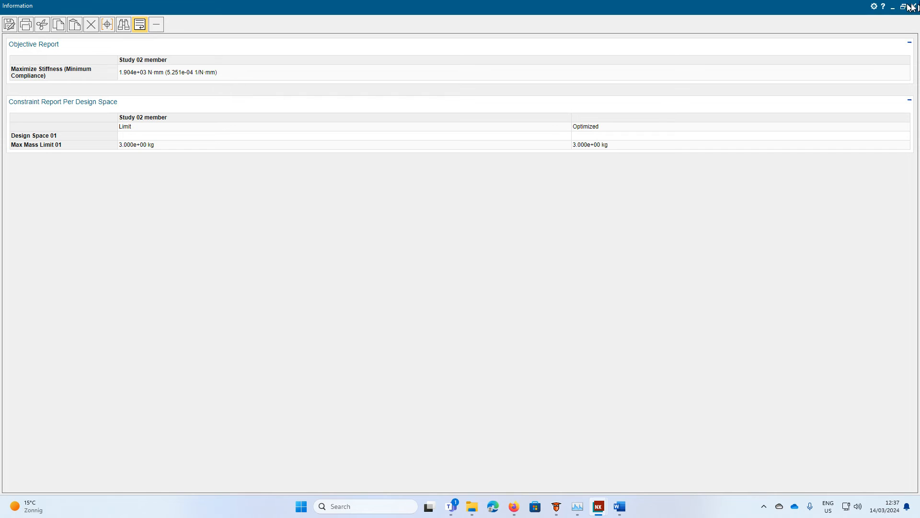
pyautogui.click(913, 6)
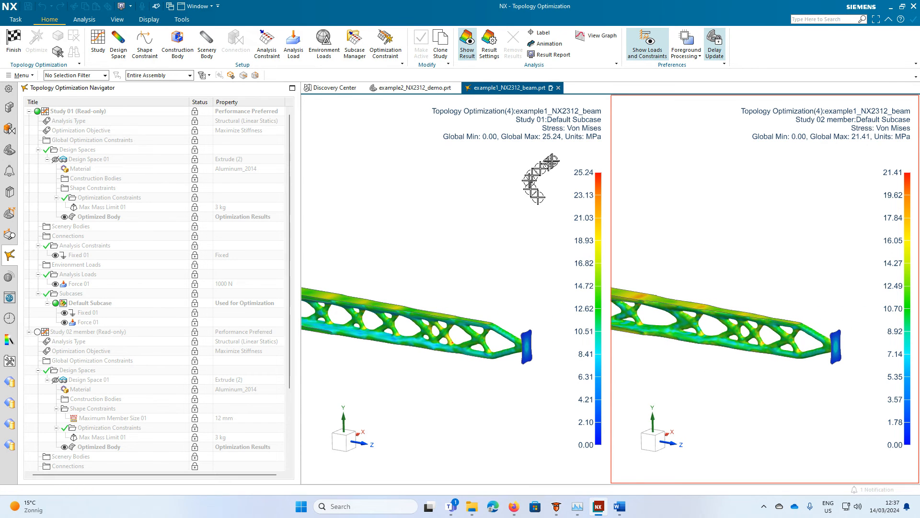
pyautogui.click(512, 44)
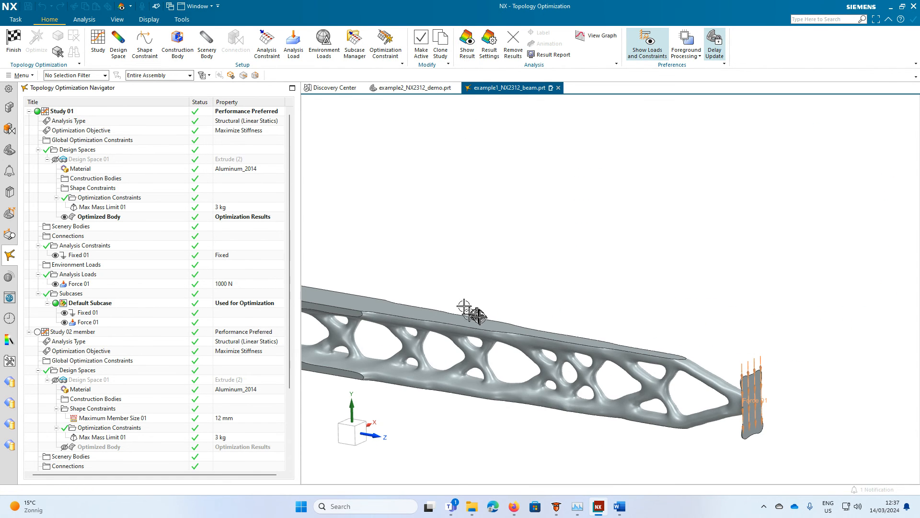
# Make Study 02 member the active study so its finer lattice body is displayed.
pyautogui.doubleClick(69, 332)
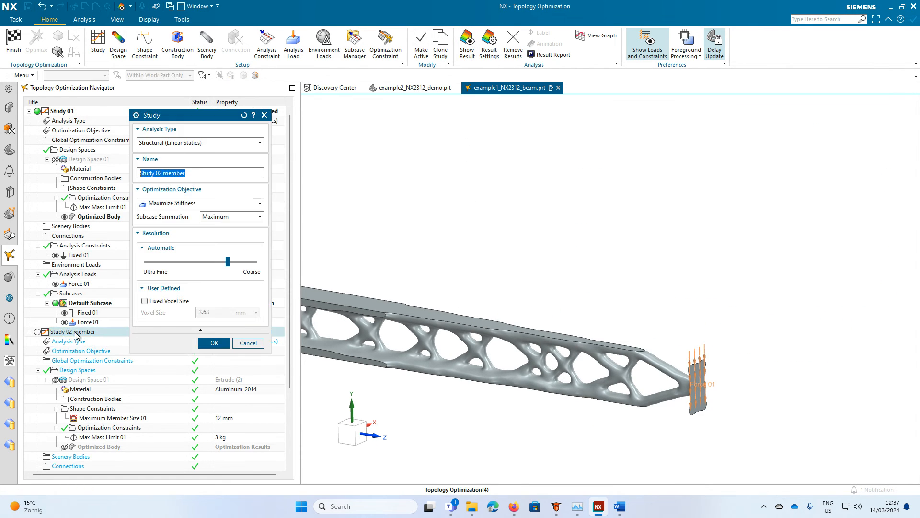
pyautogui.click(214, 343)
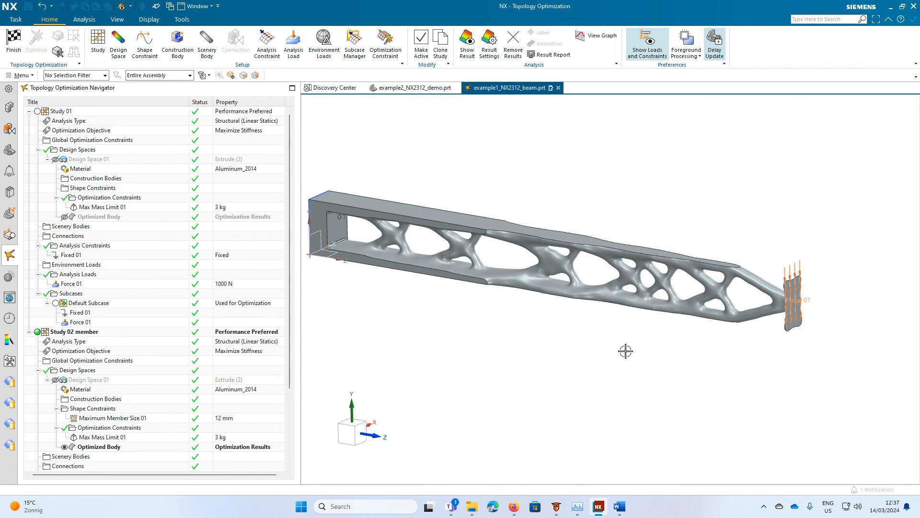
pyautogui.moveTo(585, 306)
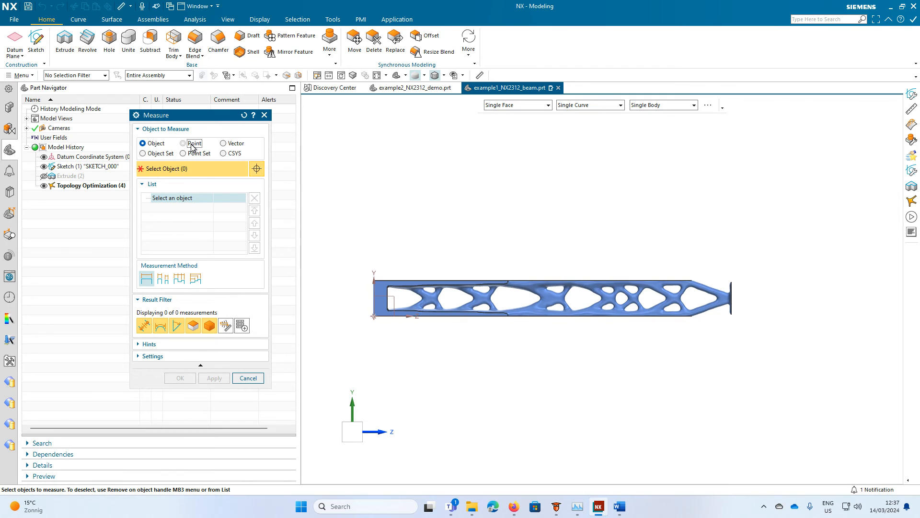
# Measure a 10.5428 mm point-to-point distance across one slender member, removing a mispicked point.
pyautogui.click(182, 143)
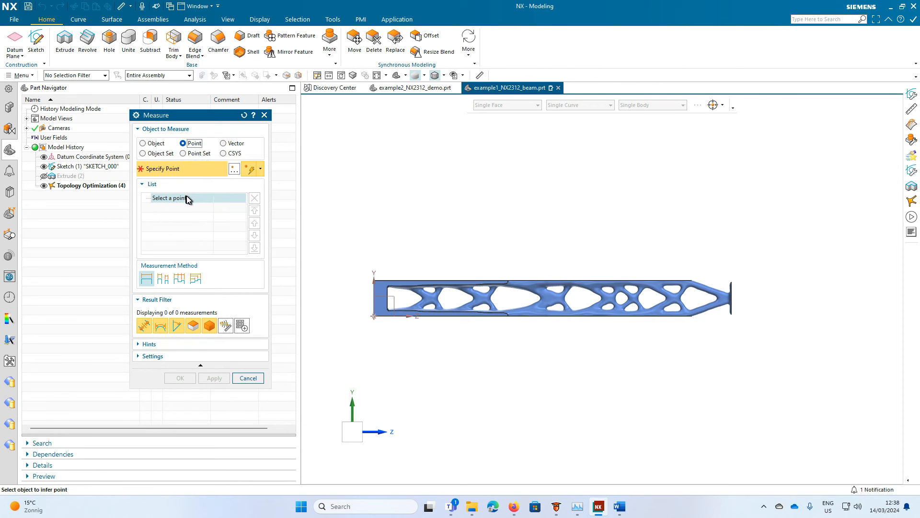
pyautogui.click(261, 169)
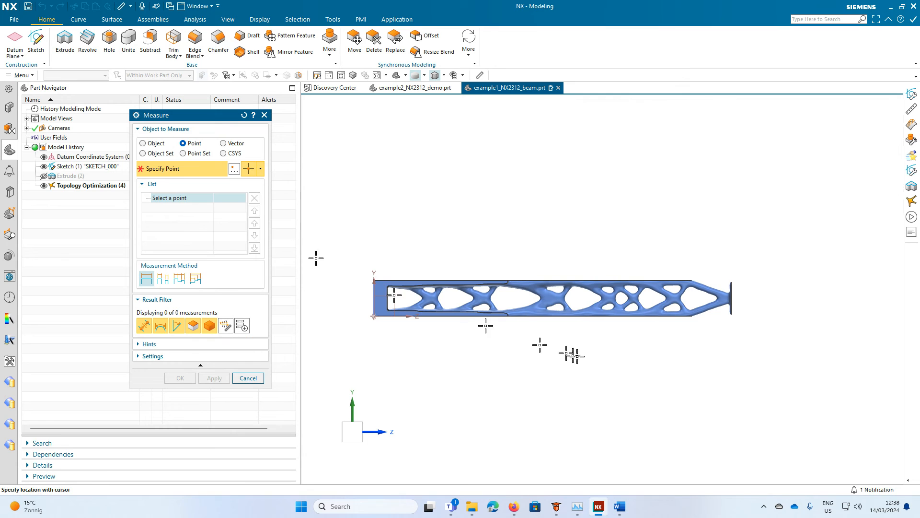
pyautogui.scroll(3)
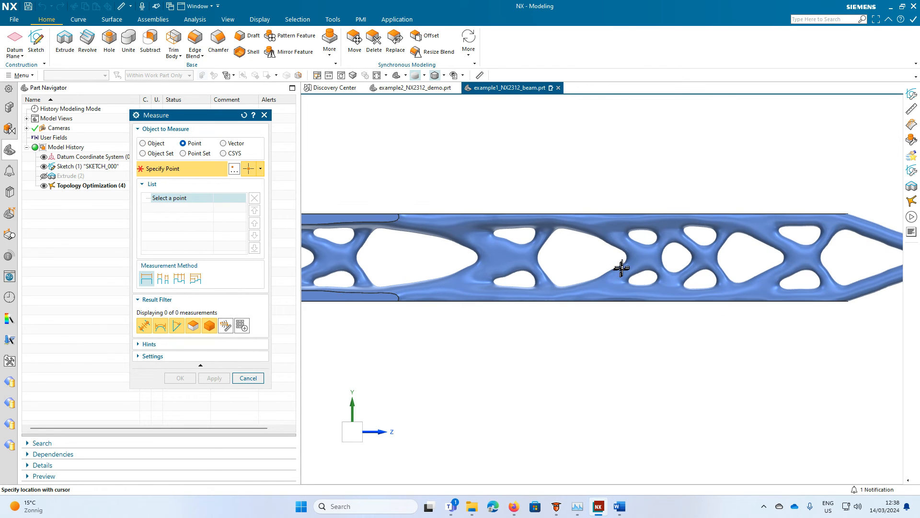
pyautogui.moveTo(623, 265)
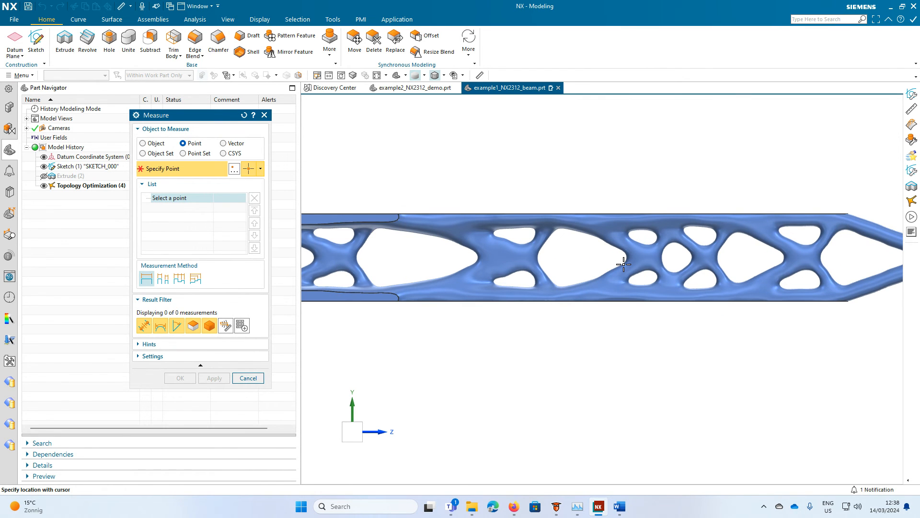
pyautogui.click(623, 265)
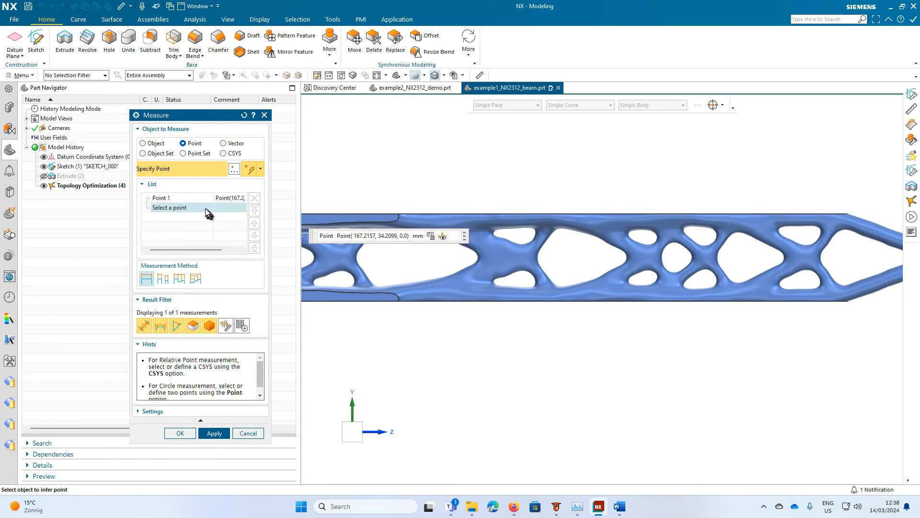
pyautogui.moveTo(618, 265)
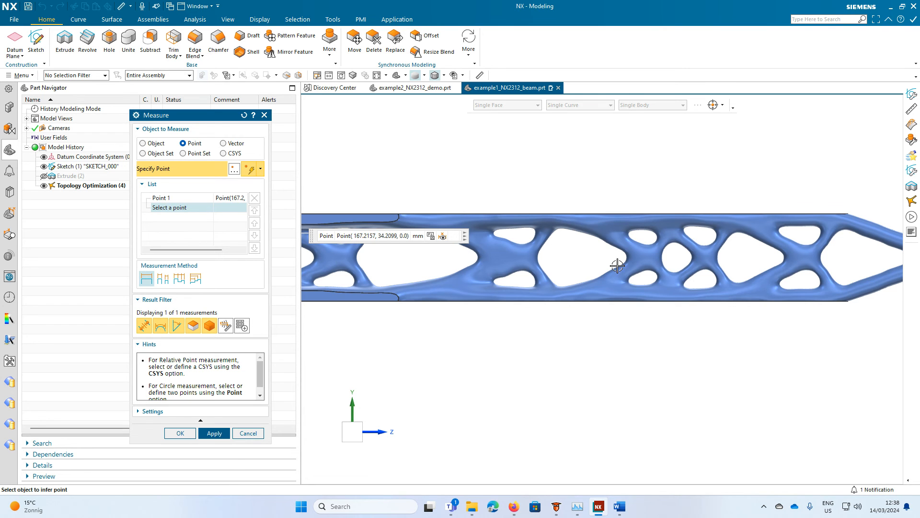
pyautogui.click(259, 169)
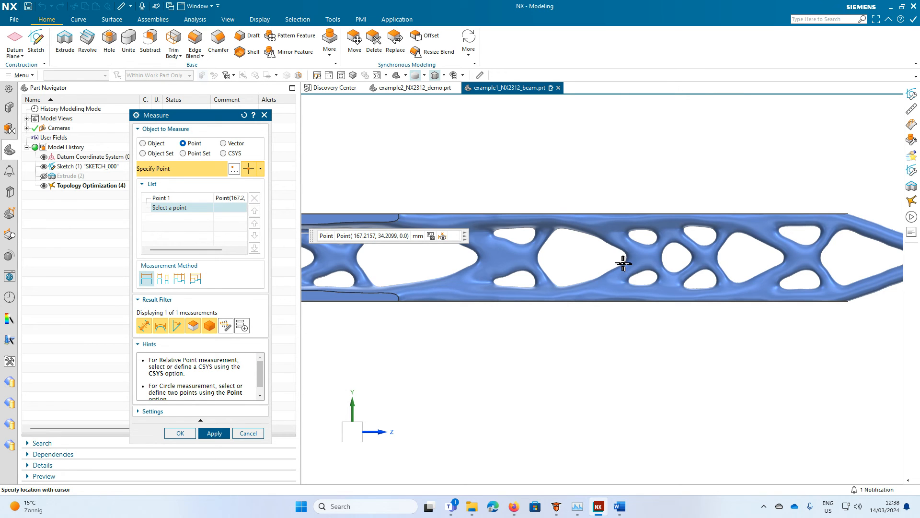
pyautogui.click(623, 263)
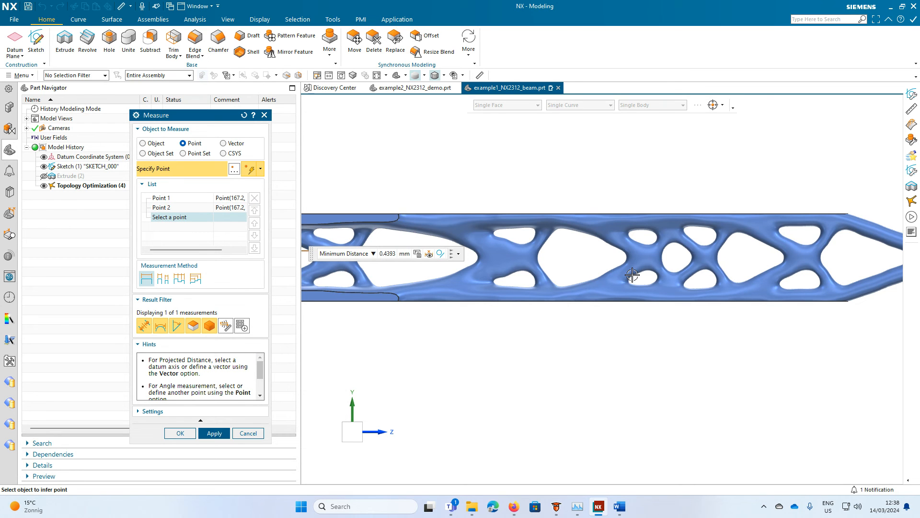
pyautogui.moveTo(210, 210)
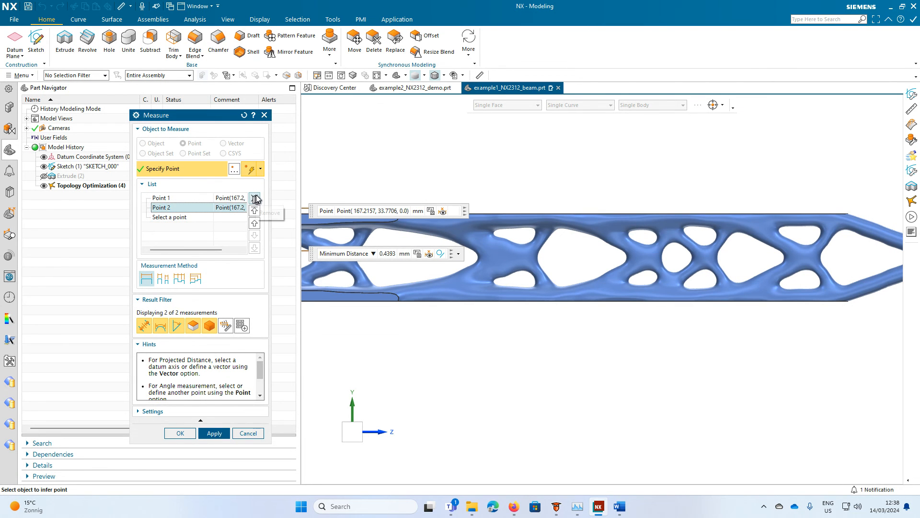
pyautogui.click(254, 197)
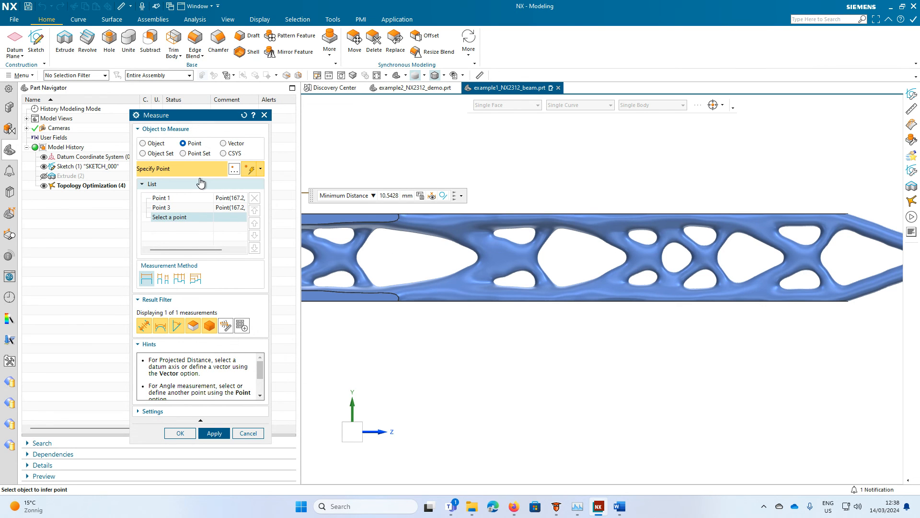
pyautogui.moveTo(192, 183)
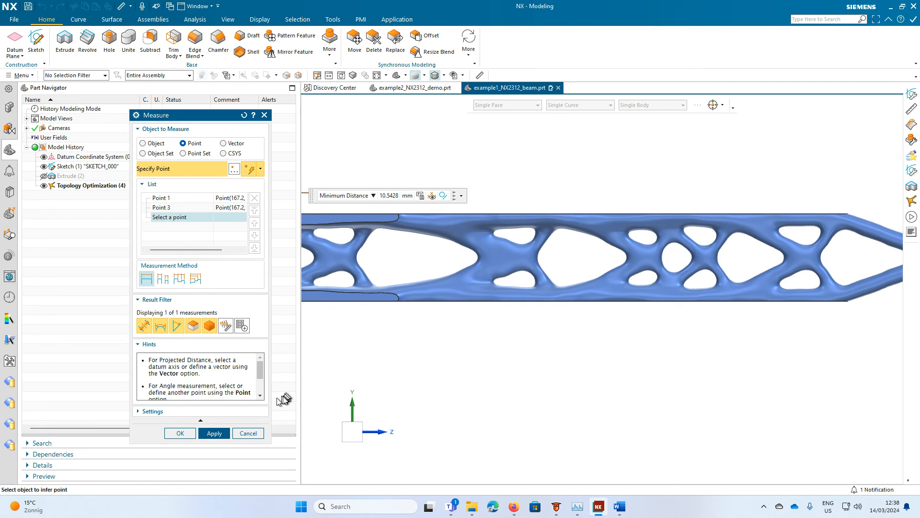
pyautogui.moveTo(270, 192)
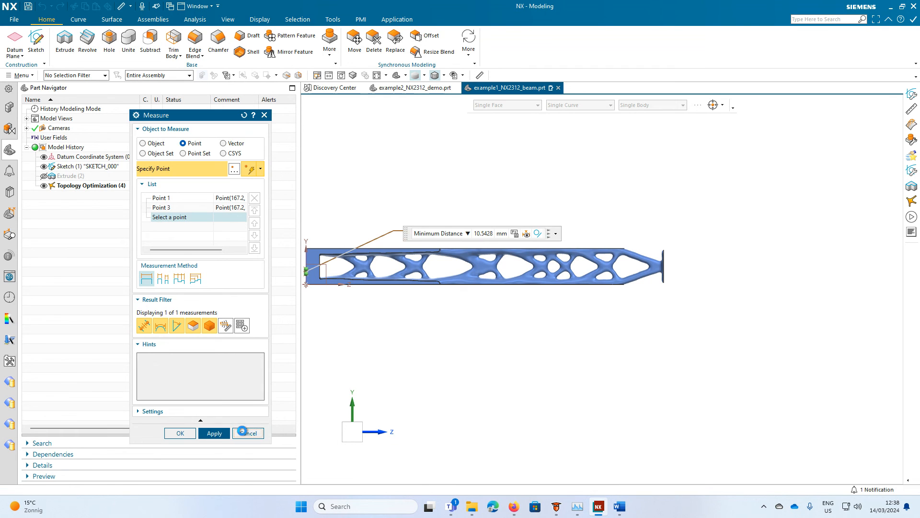
pyautogui.click(247, 433)
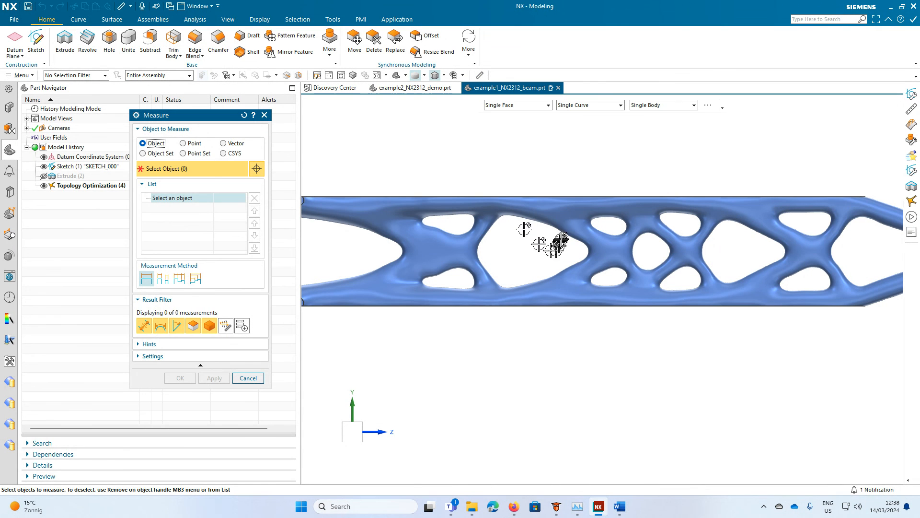
pyautogui.moveTo(184, 142)
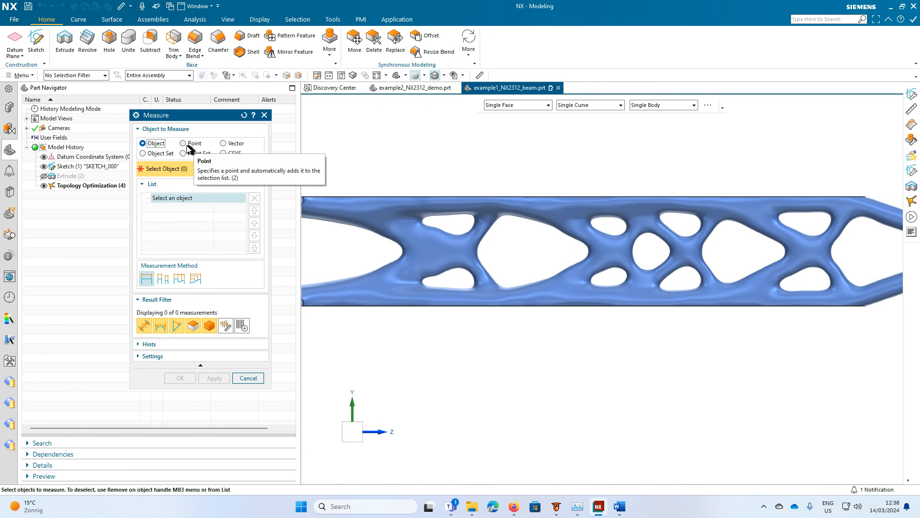
# Measure a second member's width as 13.0027 mm between two points and close the Measure dialog.
pyautogui.click(184, 143)
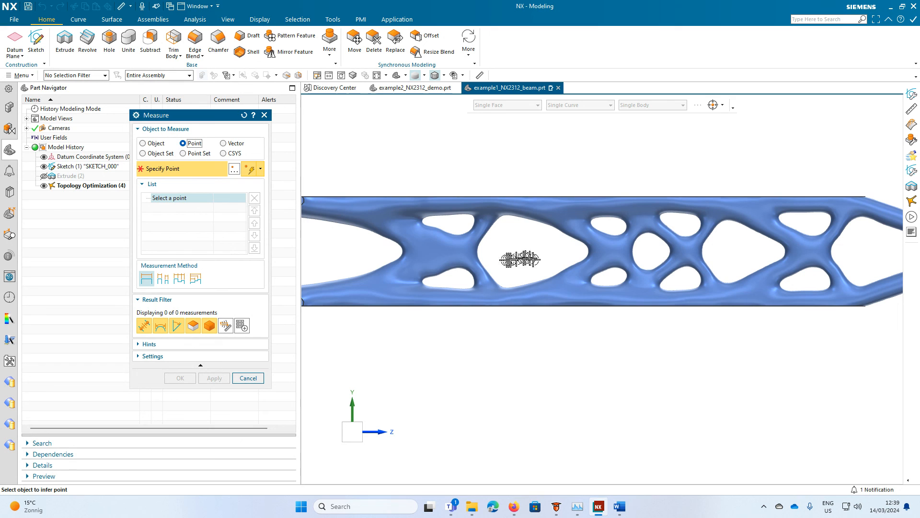
pyautogui.click(260, 169)
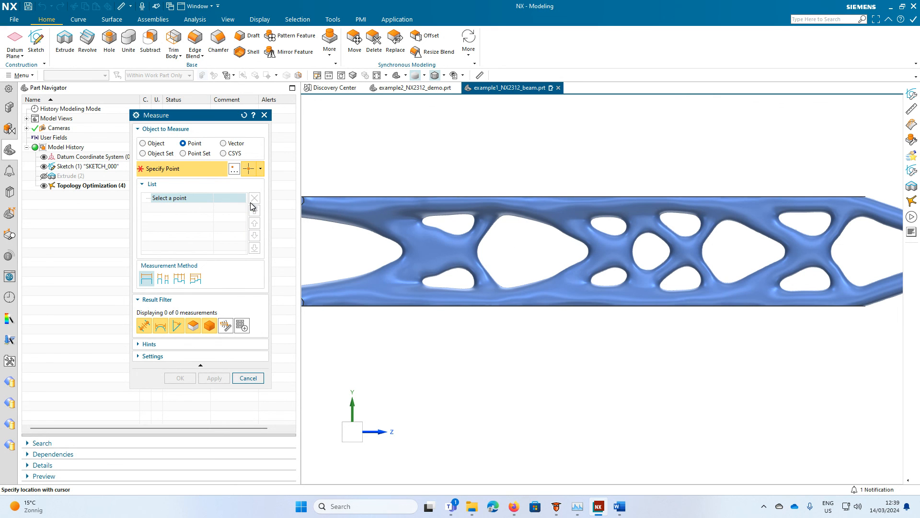
pyautogui.moveTo(251, 168)
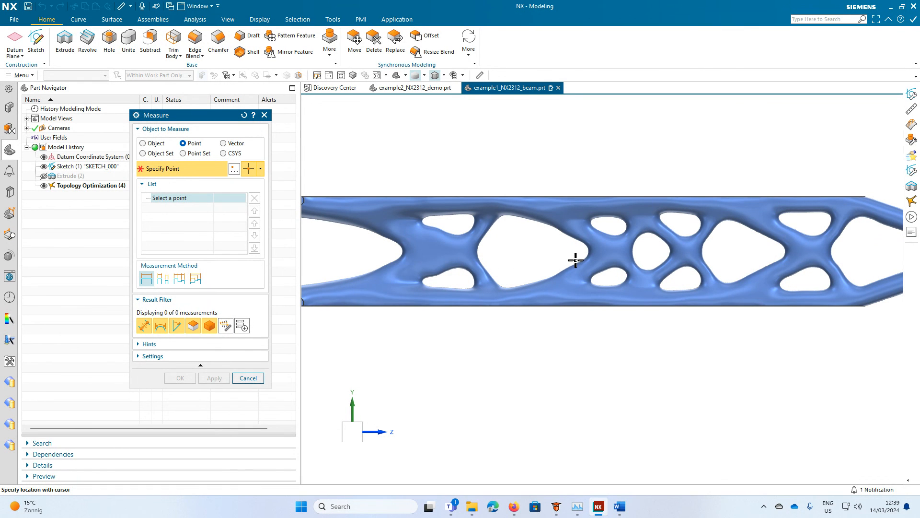
pyautogui.moveTo(578, 258)
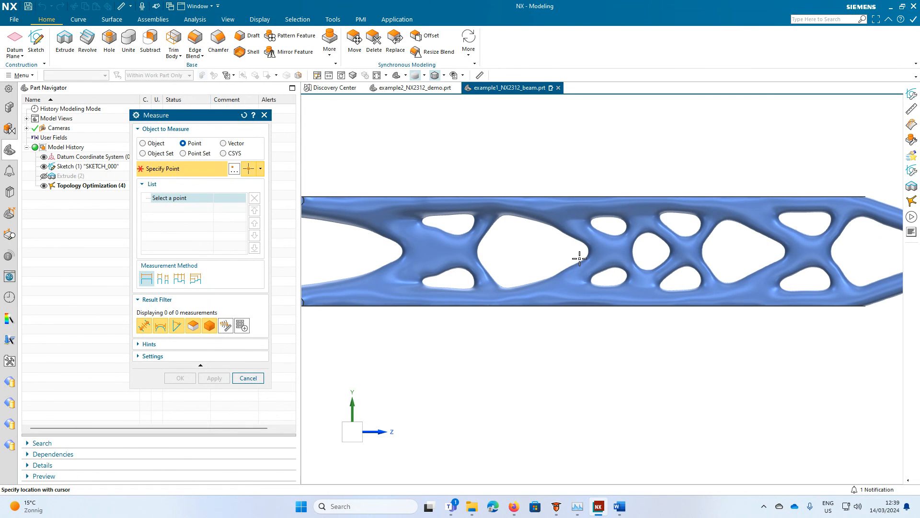
pyautogui.click(579, 258)
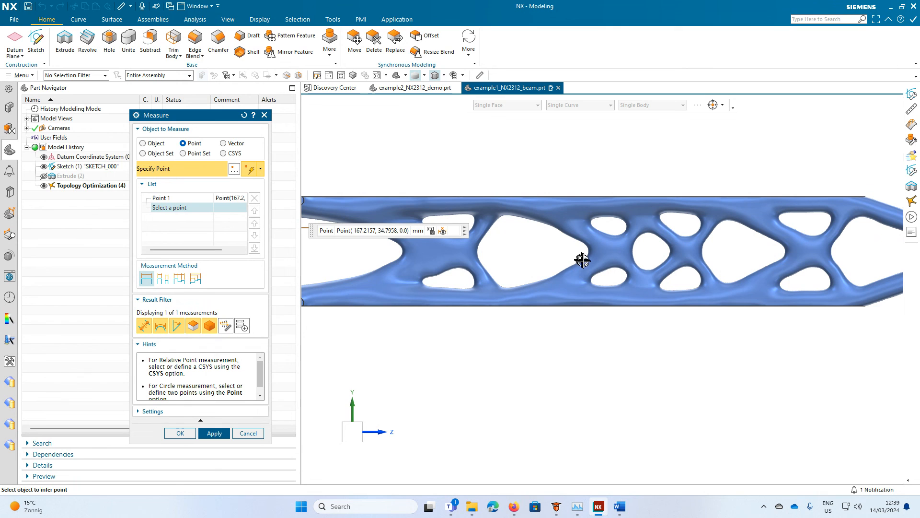
pyautogui.moveTo(276, 229)
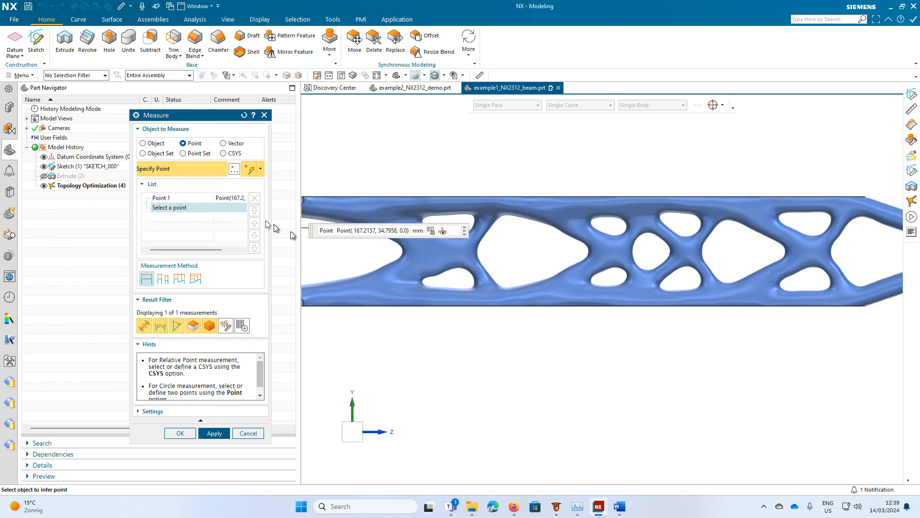
pyautogui.moveTo(252, 168)
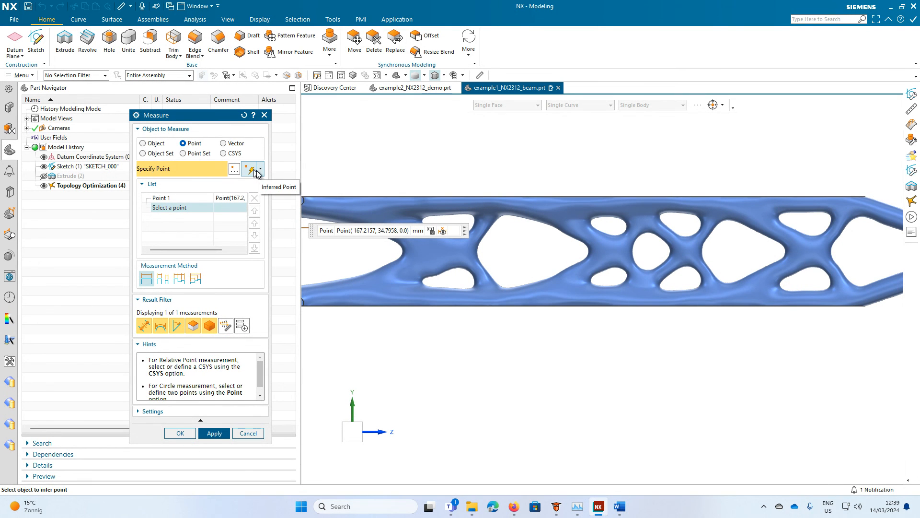
pyautogui.click(251, 169)
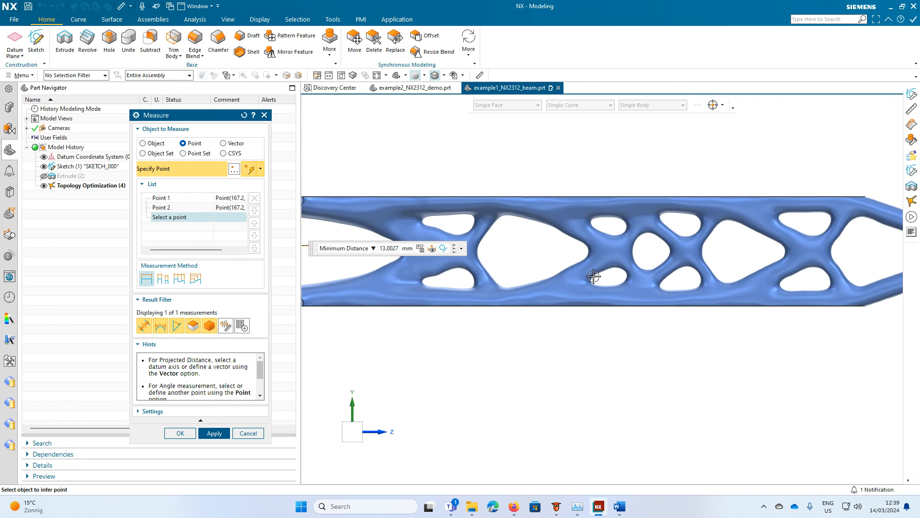
pyautogui.moveTo(387, 326)
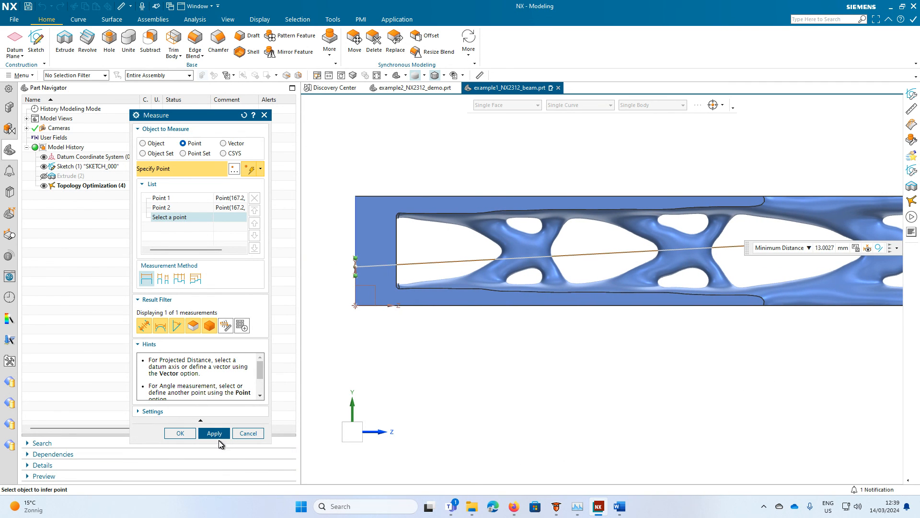
pyautogui.click(180, 432)
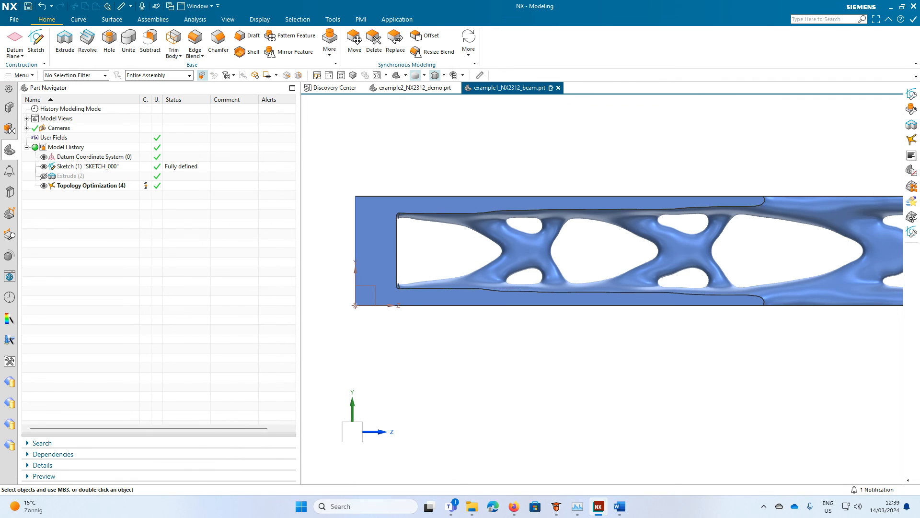